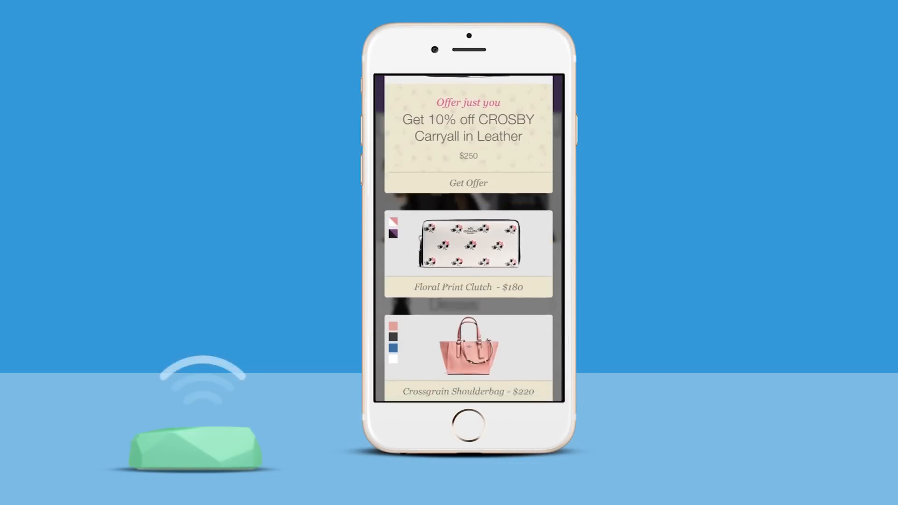
- Preview the 10% off CROSBY Carryall offer and the Crossgrain Shoulderbag card details
{"action": "scroll", "scroll_direction": "down", "scroll_amount": 3}
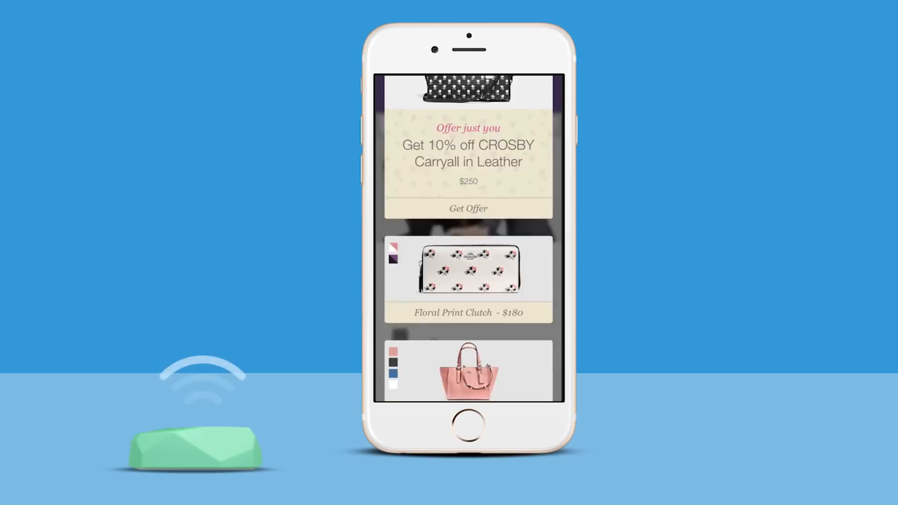
{"action": "left_click", "coordinate": [467, 207]}
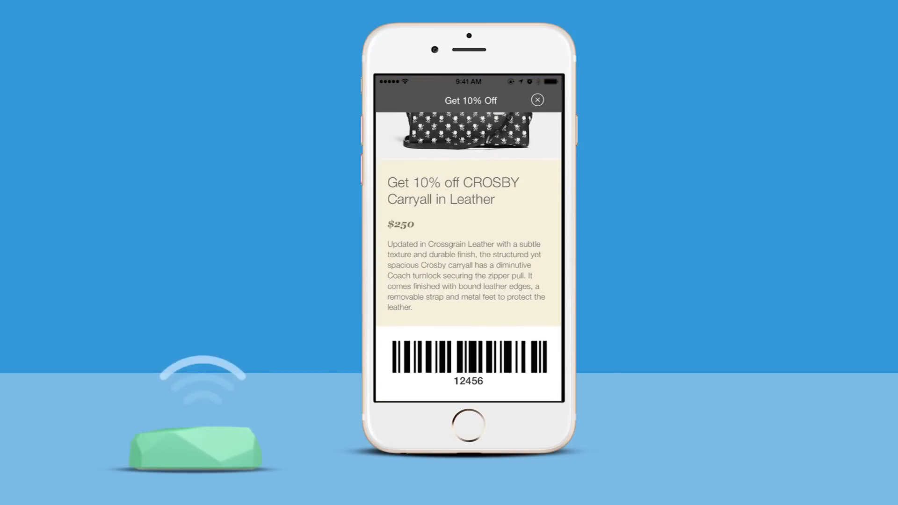
{"action": "left_click", "coordinate": [537, 100]}
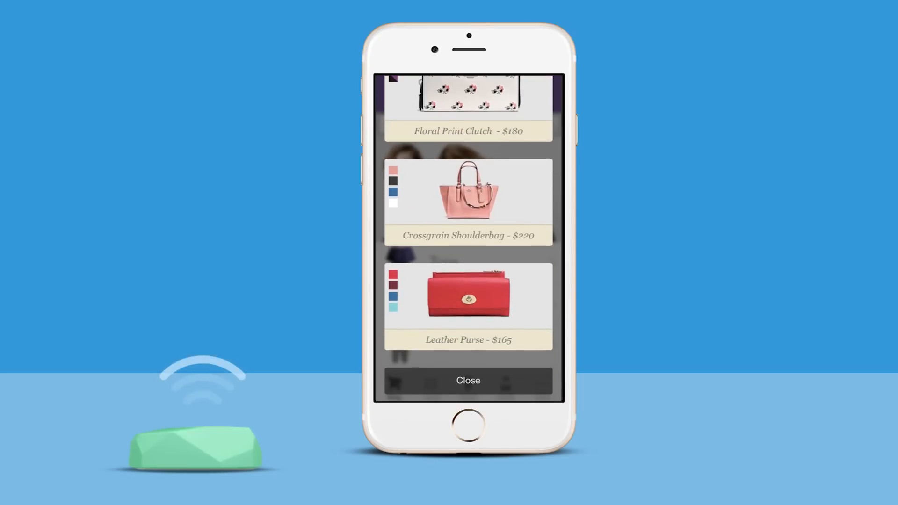
{"action": "left_click", "coordinate": [468, 192]}
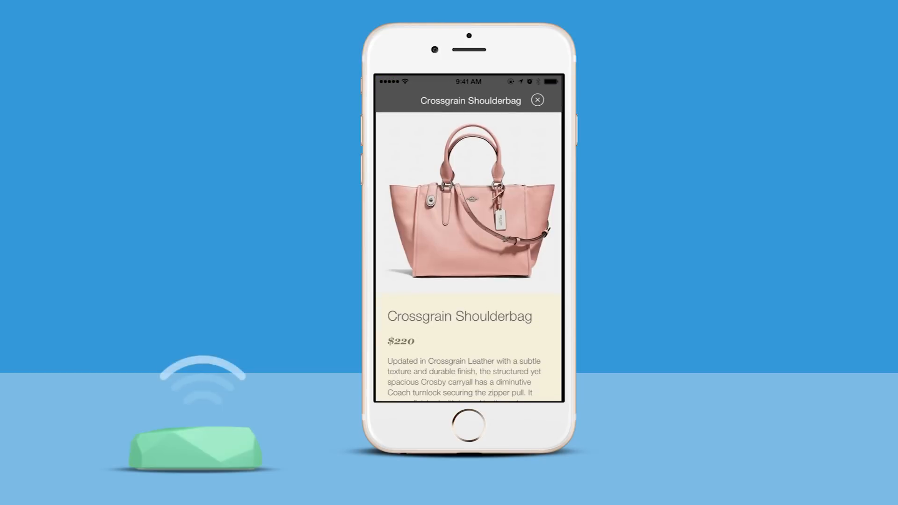
{"action": "scroll", "scroll_direction": "down", "scroll_amount": 3}
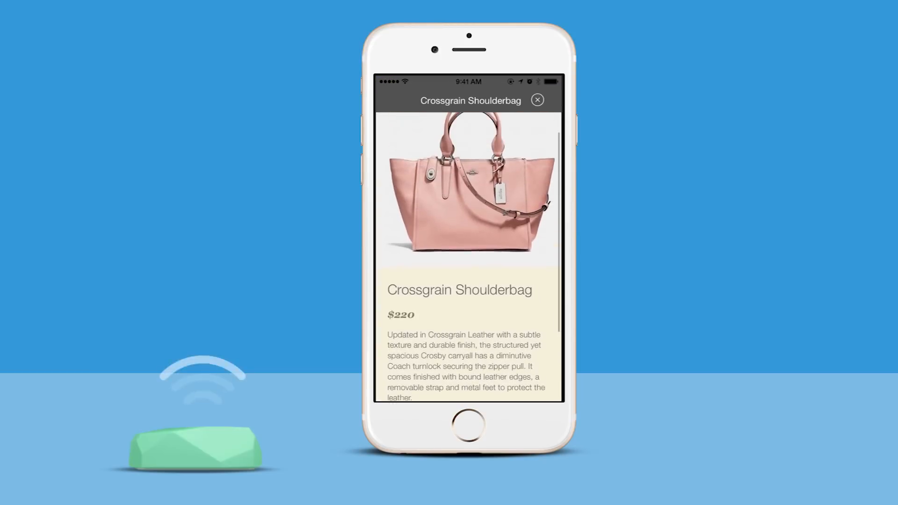
{"action": "left_click", "coordinate": [537, 100]}
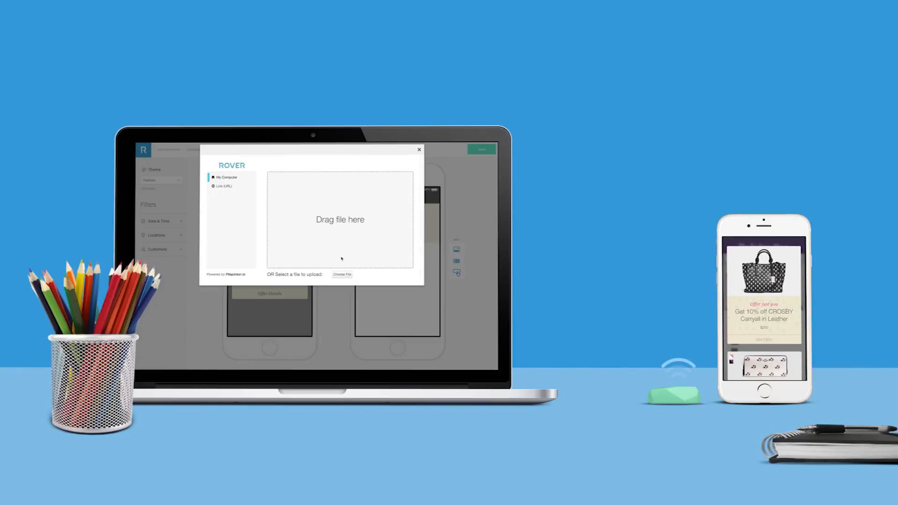
{"action": "left_click", "coordinate": [342, 274]}
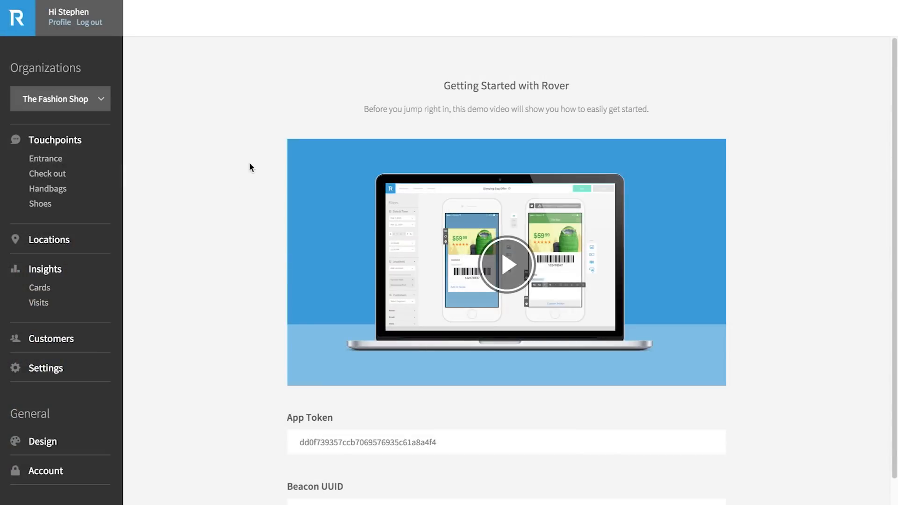
{"action": "mouse_move", "coordinate": [524, 92]}
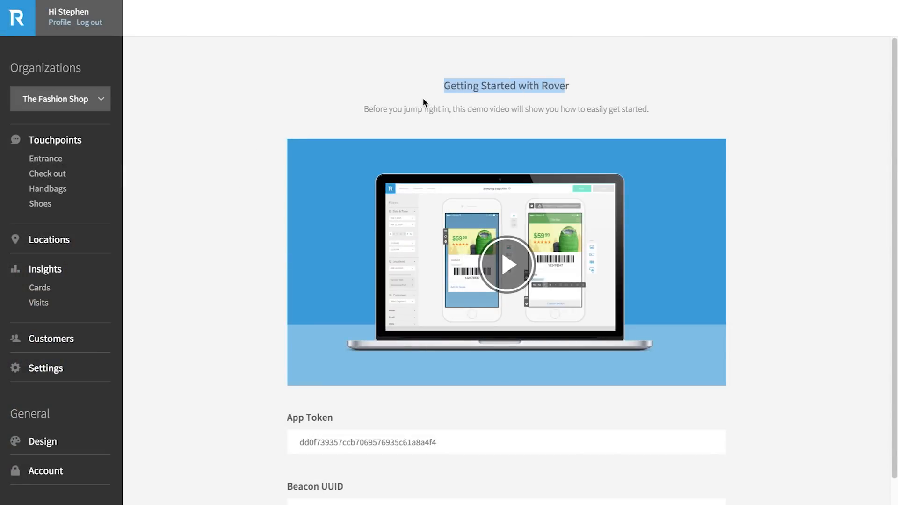
- Keep The Fashion Shop as the organisation and show its touchpoints overview
{"action": "scroll", "scroll_direction": "down", "scroll_amount": 3}
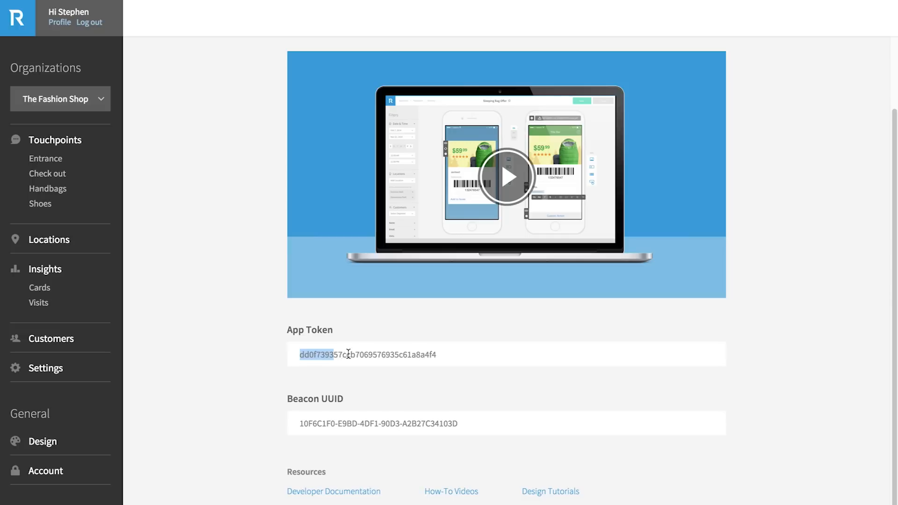
{"action": "scroll", "scroll_direction": "down", "scroll_amount": 3}
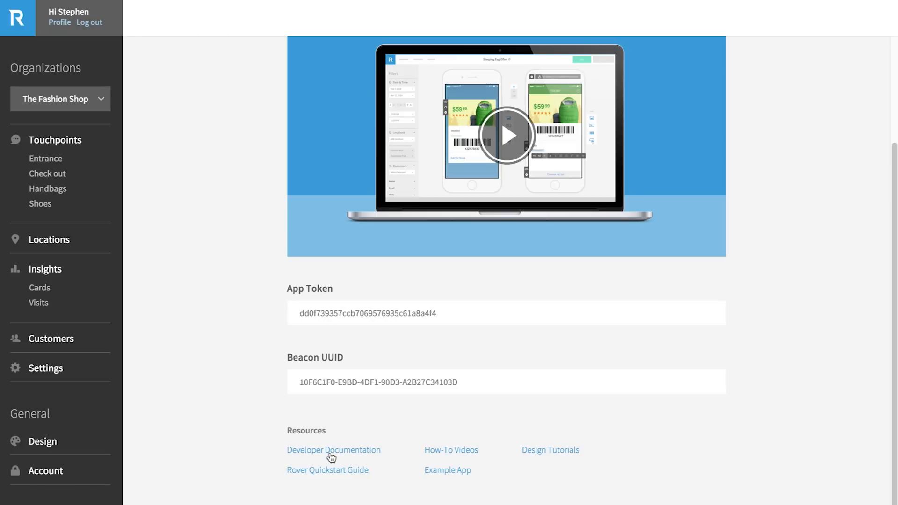
{"action": "mouse_move", "coordinate": [233, 306]}
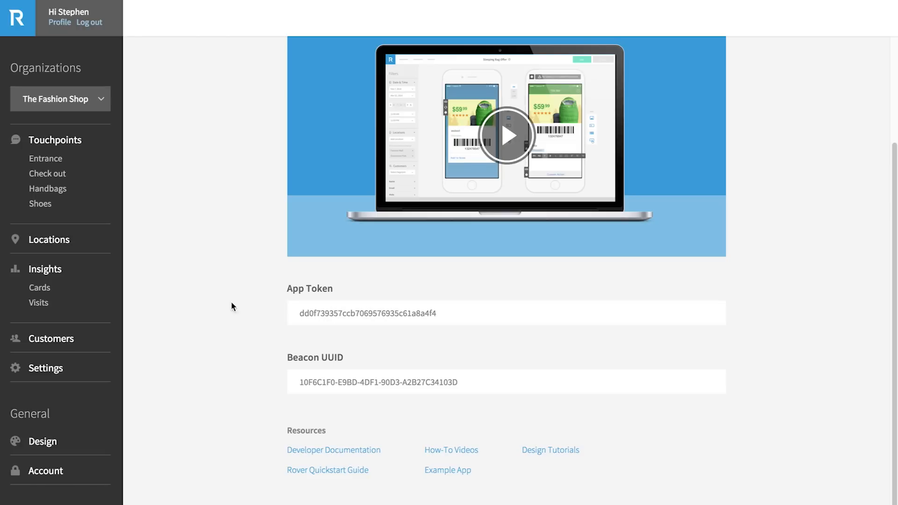
{"action": "scroll", "scroll_direction": "up", "scroll_amount": 3}
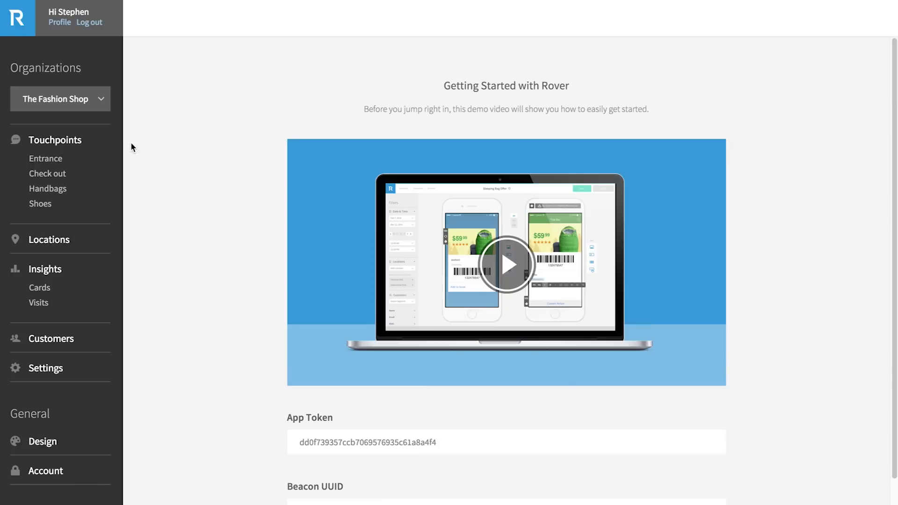
{"action": "left_click", "coordinate": [60, 99]}
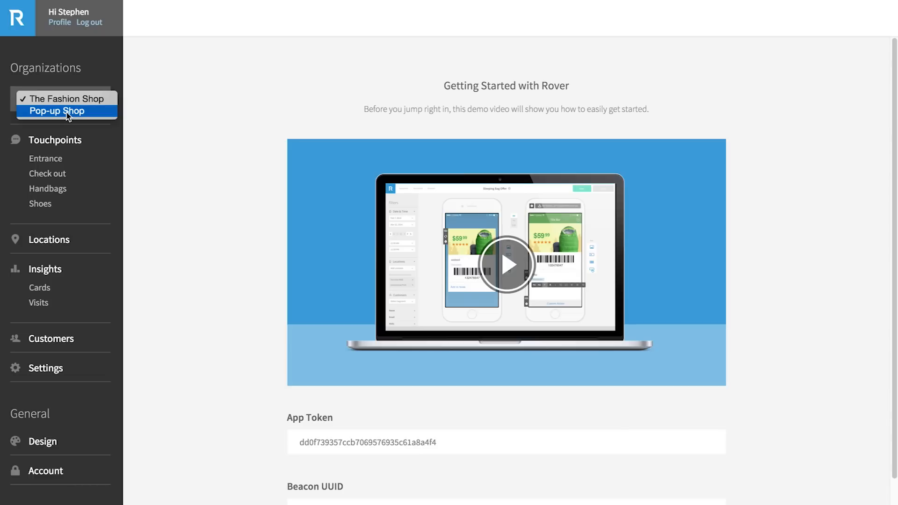
{"action": "left_click", "coordinate": [60, 99]}
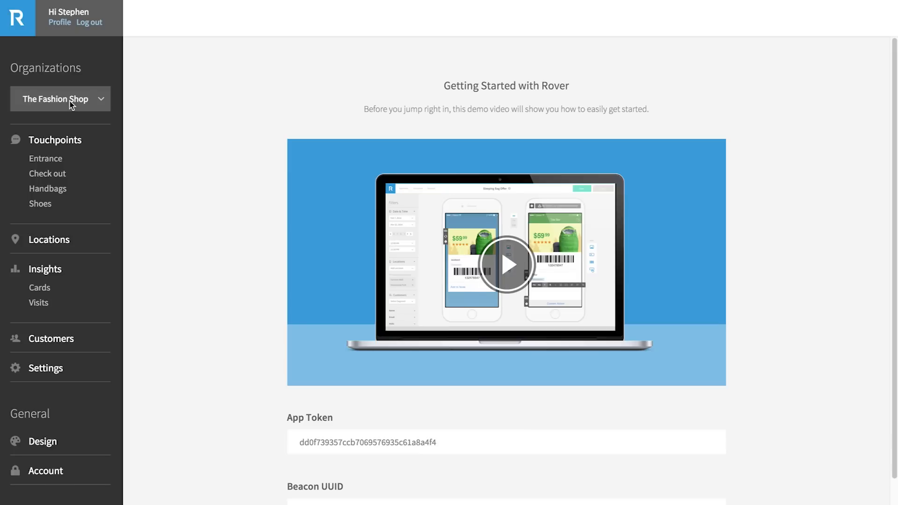
{"action": "mouse_move", "coordinate": [116, 142]}
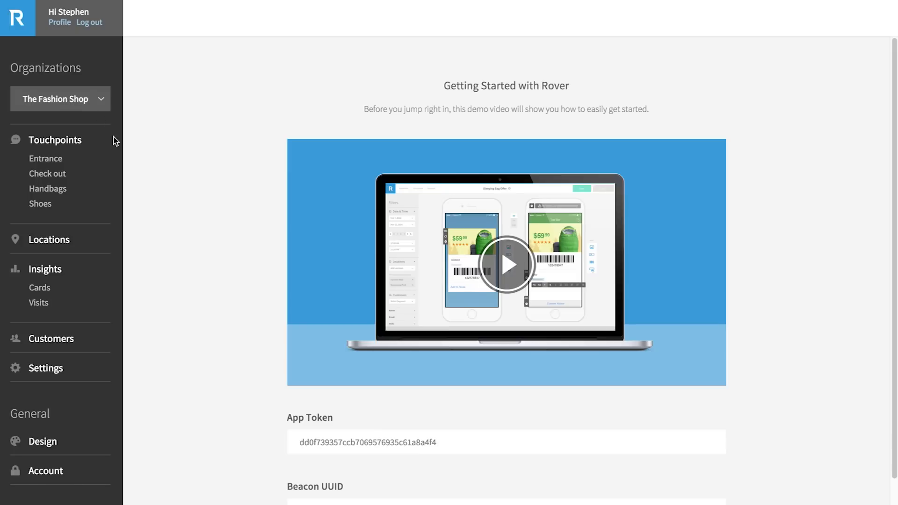
{"action": "mouse_move", "coordinate": [100, 178]}
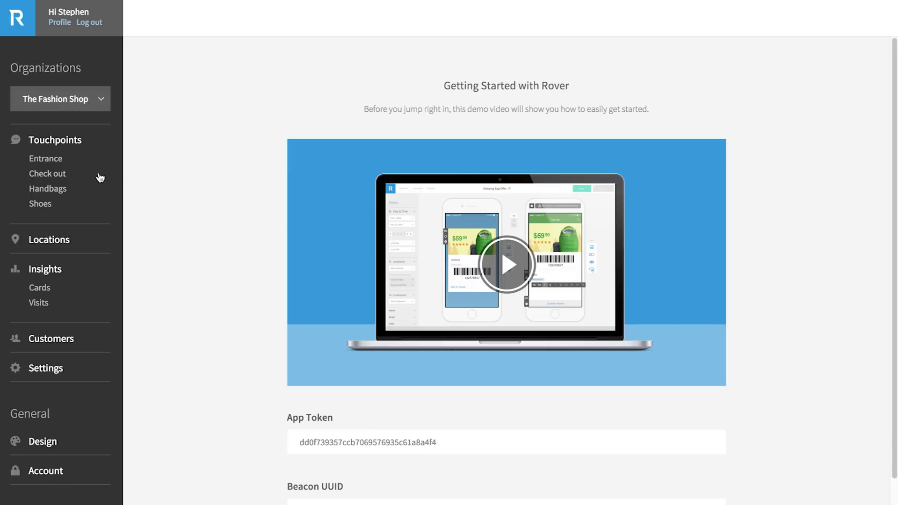
{"action": "mouse_move", "coordinate": [56, 139]}
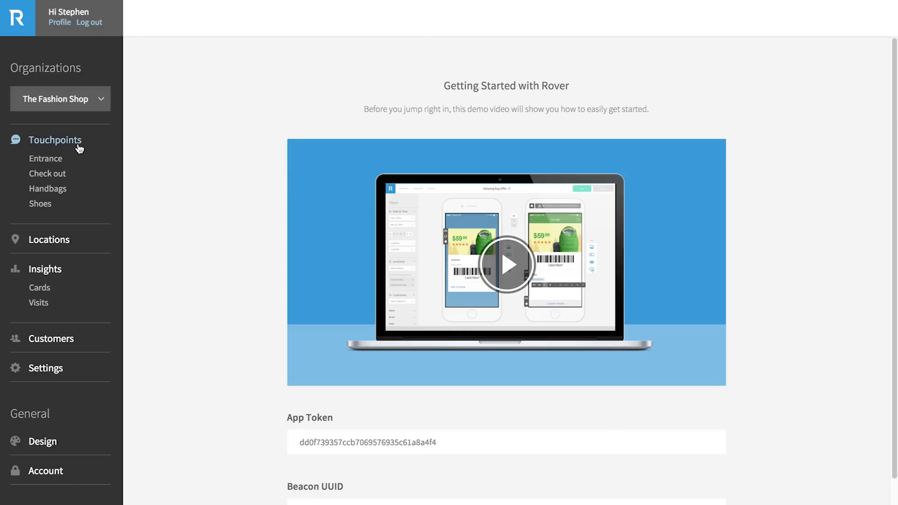
{"action": "left_click", "coordinate": [56, 140]}
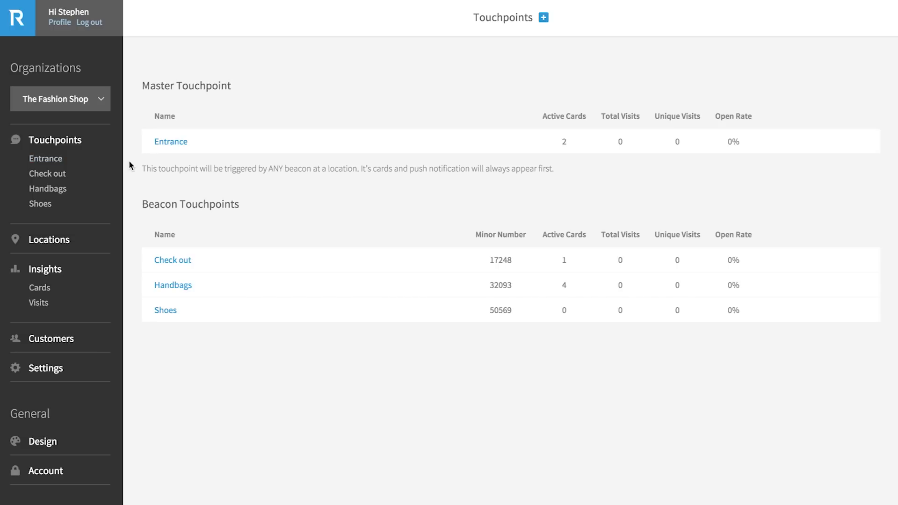
{"action": "mouse_move", "coordinate": [155, 162]}
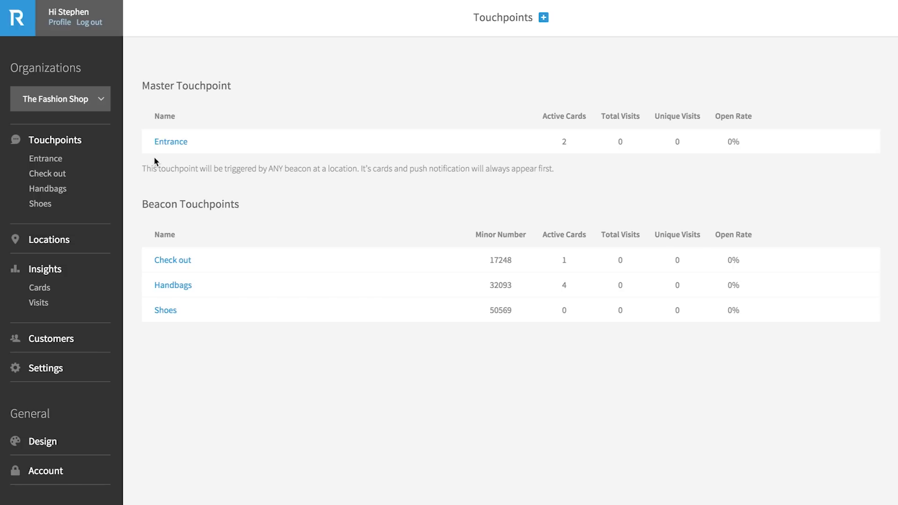
{"action": "mouse_move", "coordinate": [199, 235]}
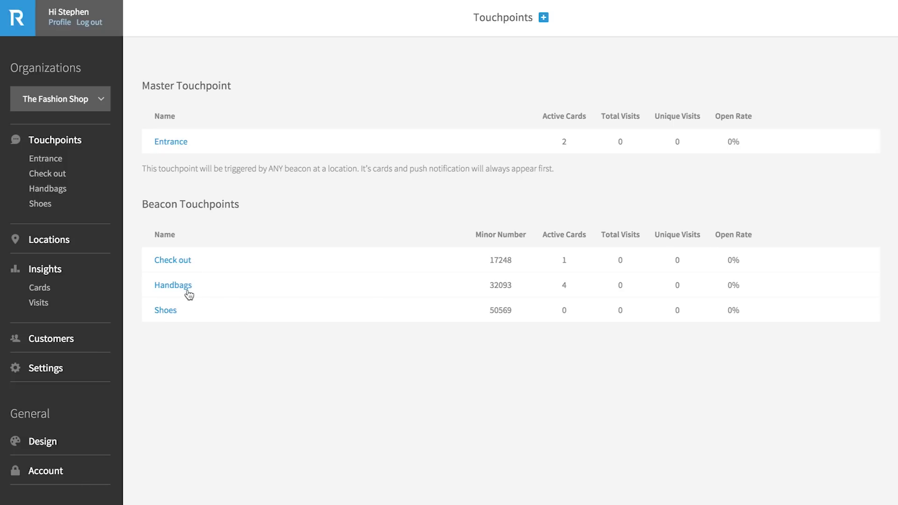
{"action": "mouse_move", "coordinate": [189, 266]}
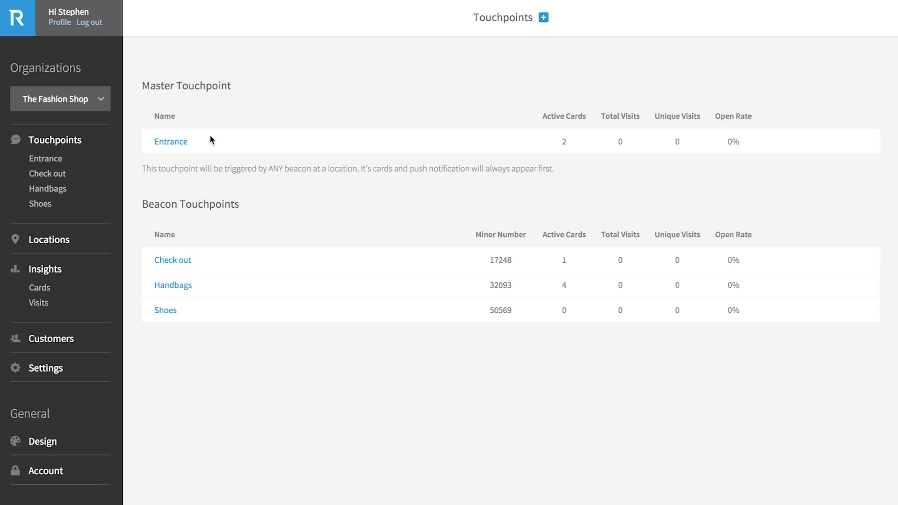
{"action": "mouse_move", "coordinate": [233, 91]}
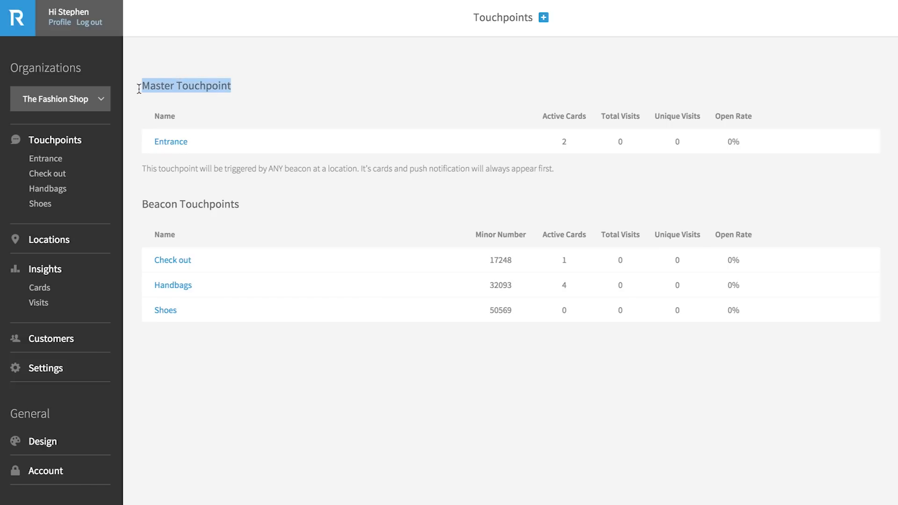
{"action": "mouse_move", "coordinate": [229, 127]}
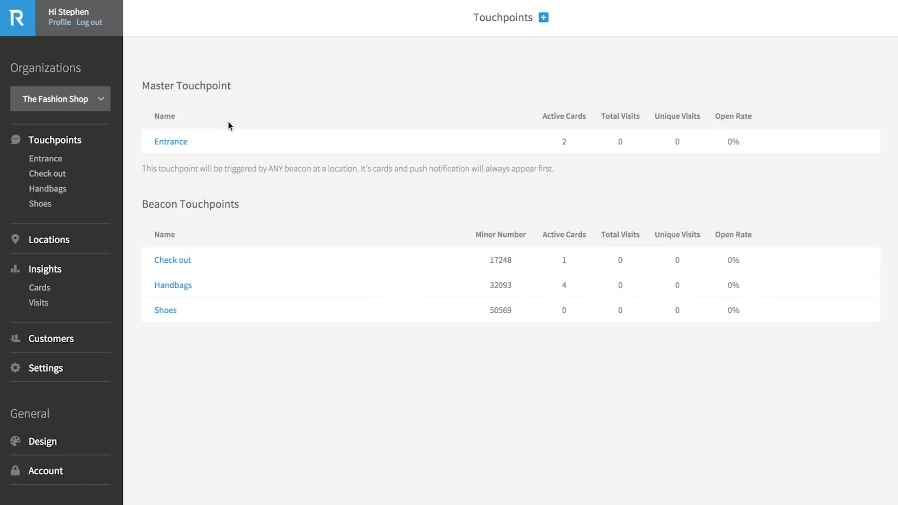
{"action": "mouse_move", "coordinate": [152, 174]}
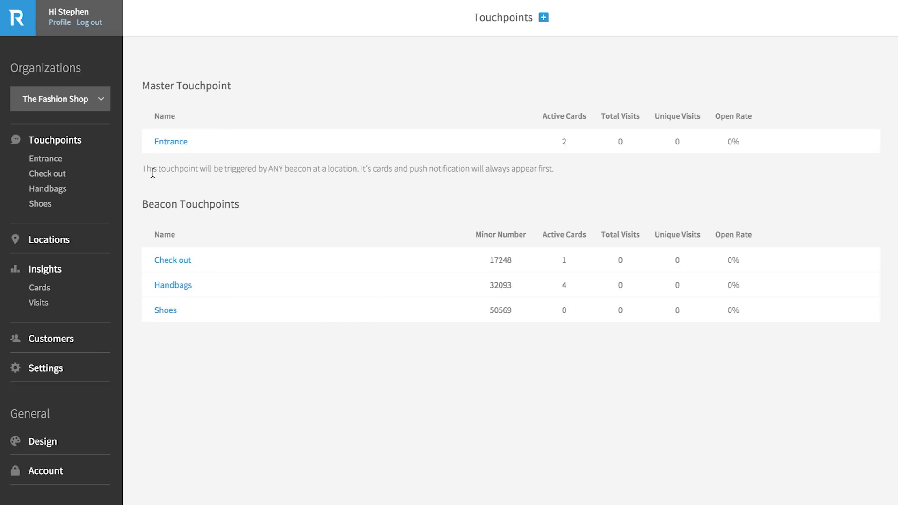
{"action": "mouse_move", "coordinate": [555, 182]}
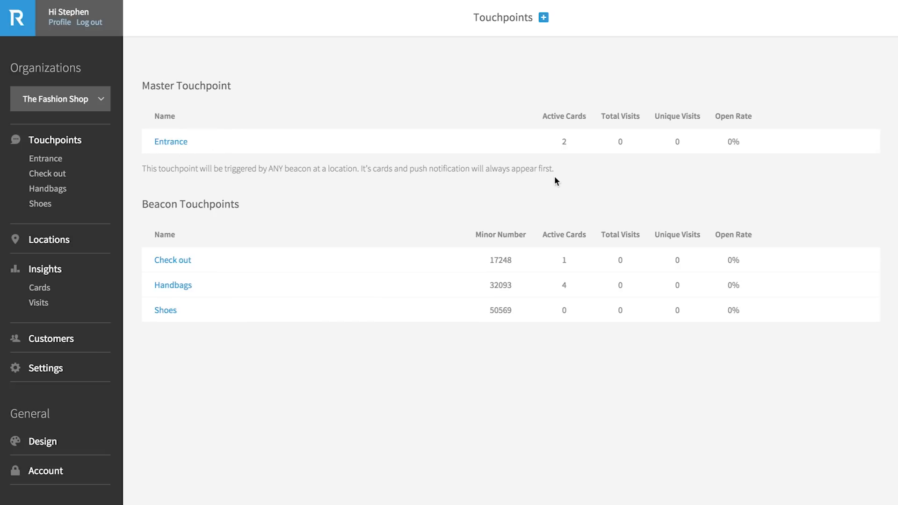
{"action": "mouse_move", "coordinate": [176, 149]}
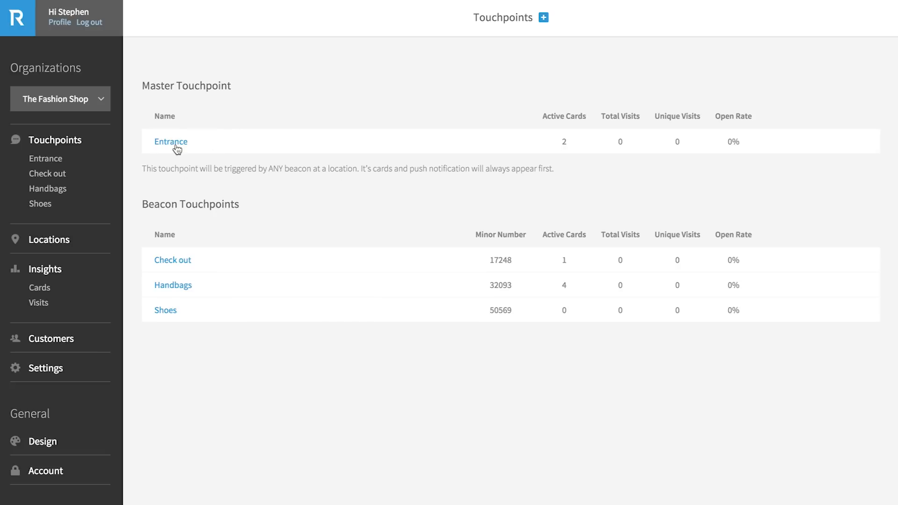
{"action": "left_click", "coordinate": [171, 141]}
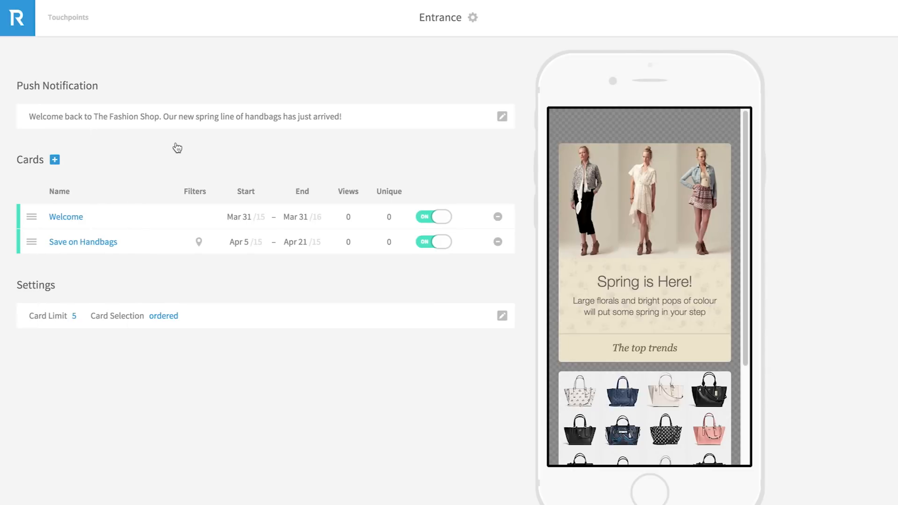
{"action": "mouse_move", "coordinate": [122, 140]}
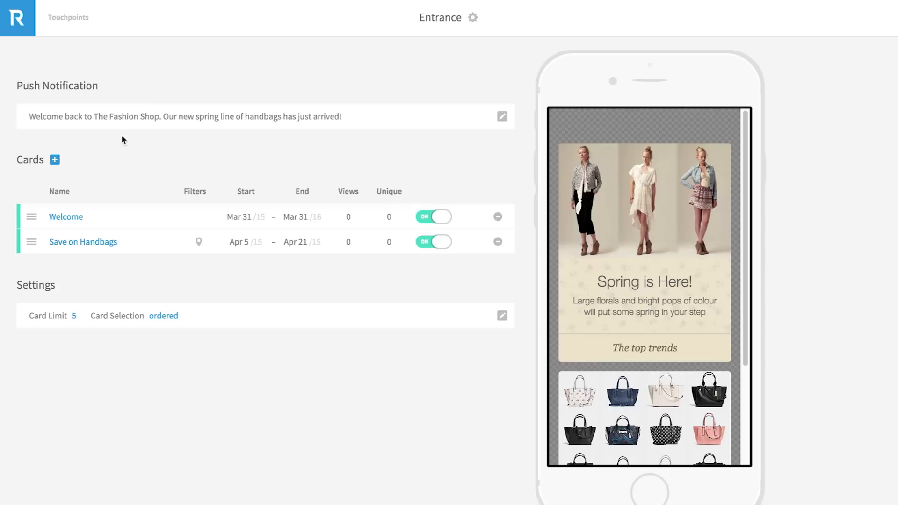
{"action": "mouse_move", "coordinate": [187, 120]}
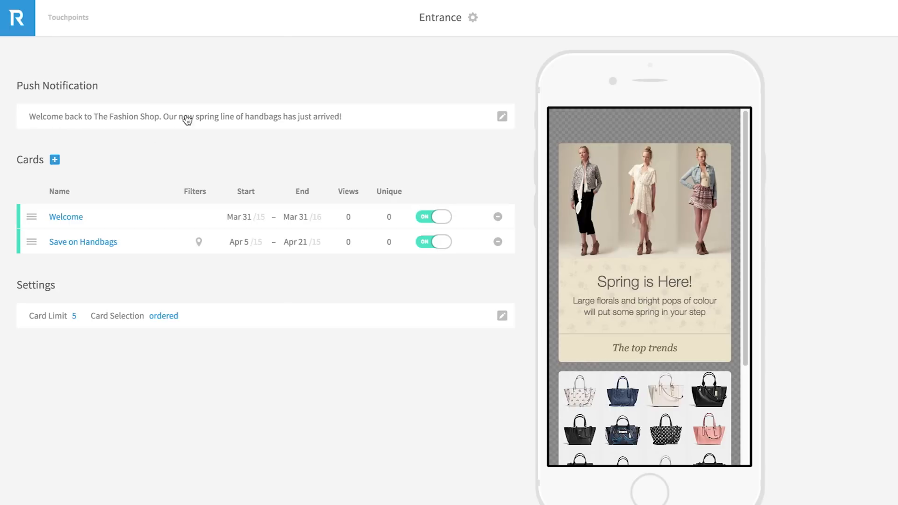
{"action": "mouse_move", "coordinate": [340, 123]}
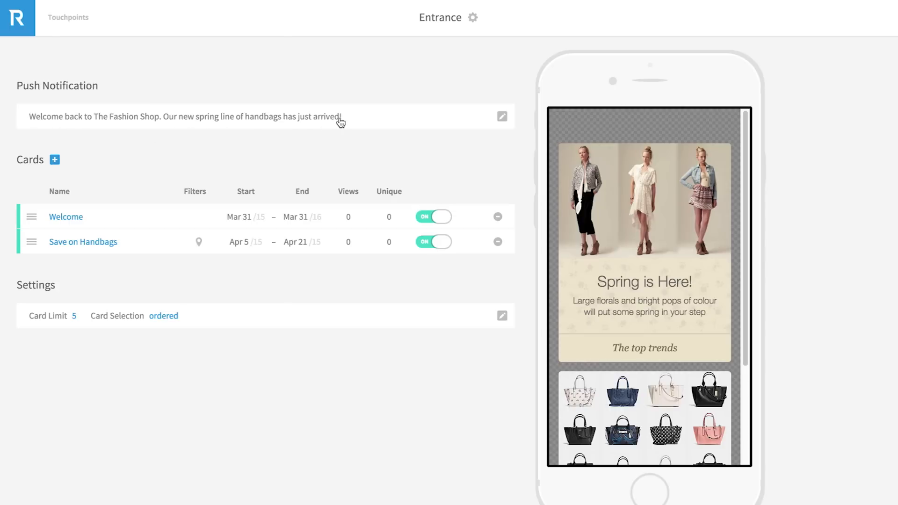
{"action": "mouse_move", "coordinate": [601, 383]}
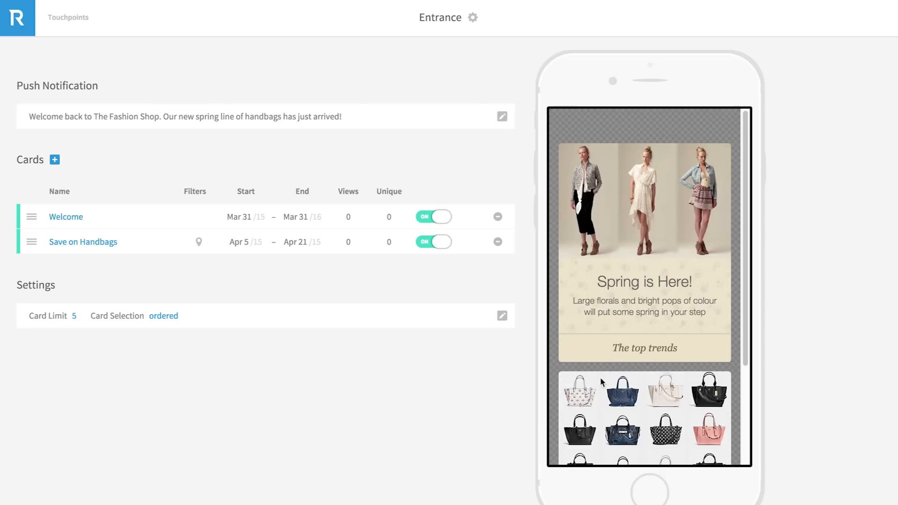
{"action": "mouse_move", "coordinate": [61, 250]}
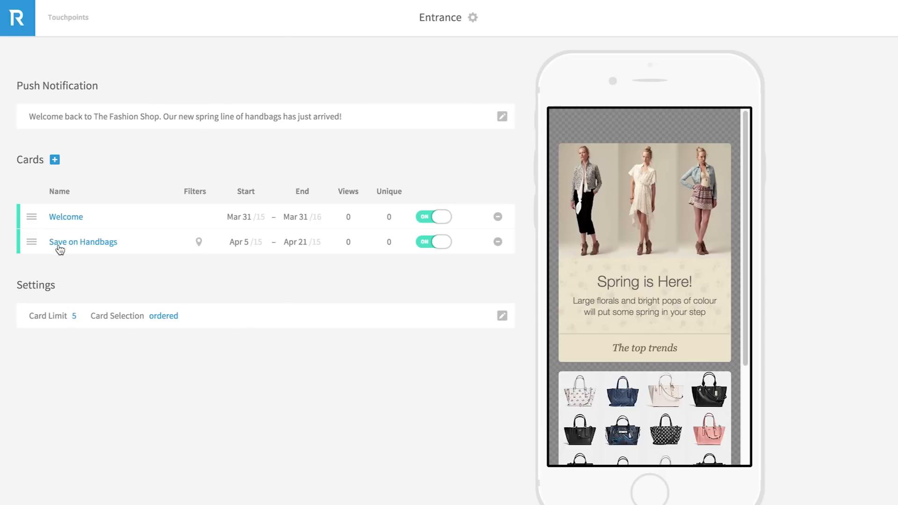
{"action": "mouse_move", "coordinate": [194, 230]}
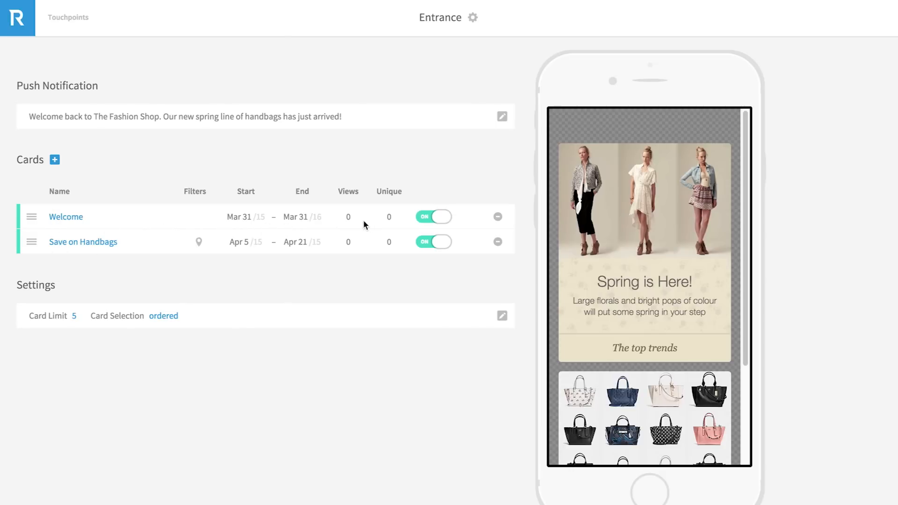
{"action": "scroll", "scroll_direction": "down", "scroll_amount": 3}
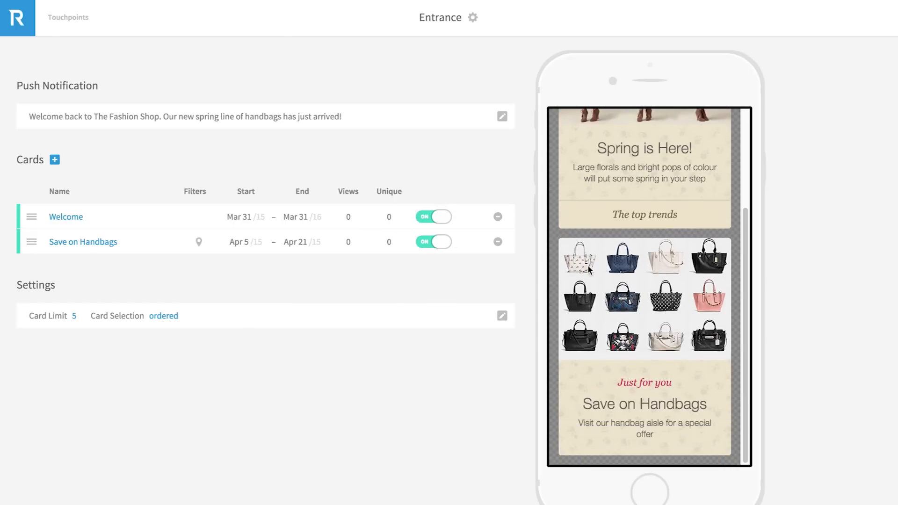
{"action": "left_click", "coordinate": [434, 217]}
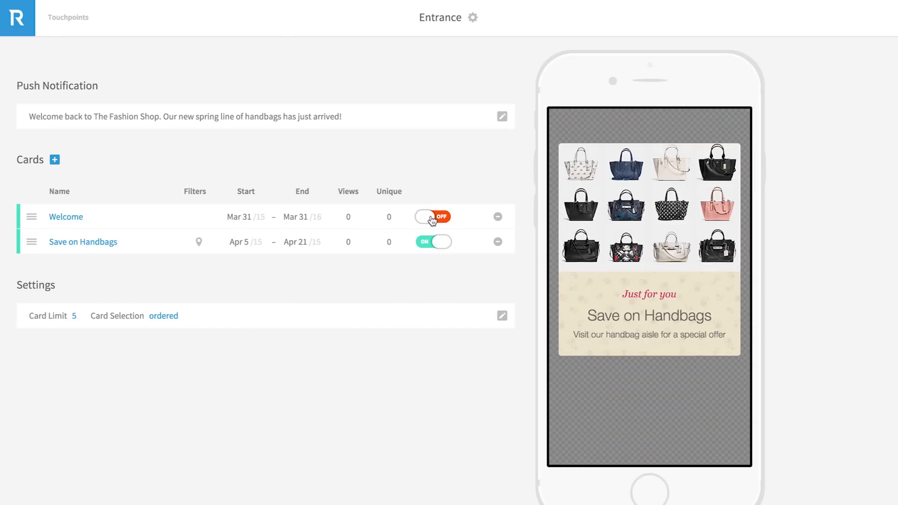
{"action": "left_click", "coordinate": [434, 217]}
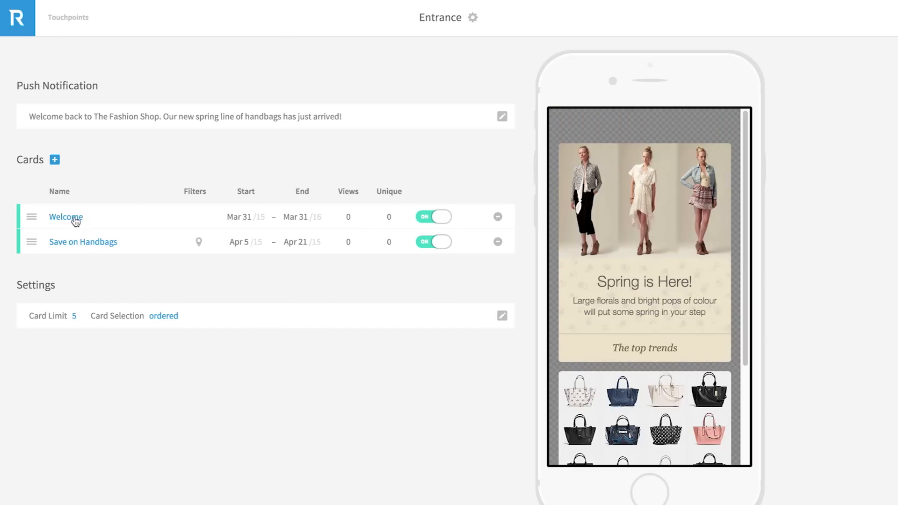
{"action": "left_click", "coordinate": [66, 216]}
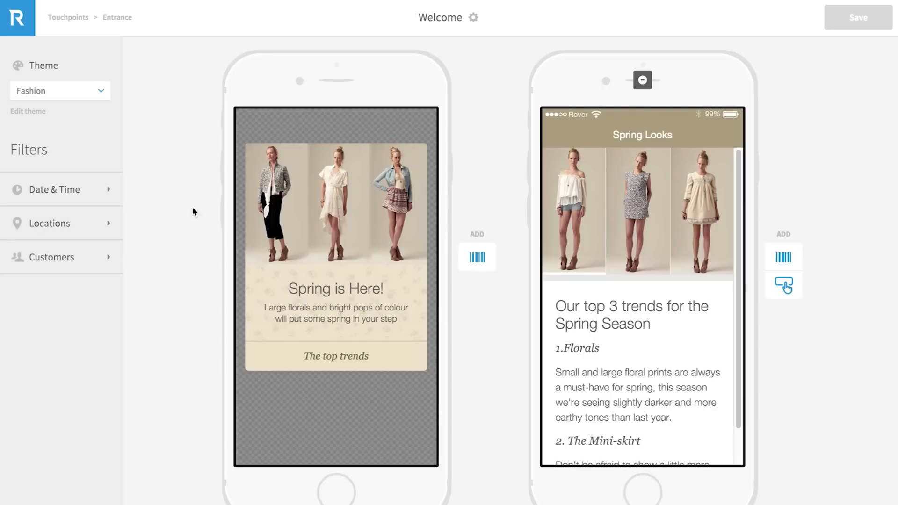
{"action": "mouse_move", "coordinate": [218, 229]}
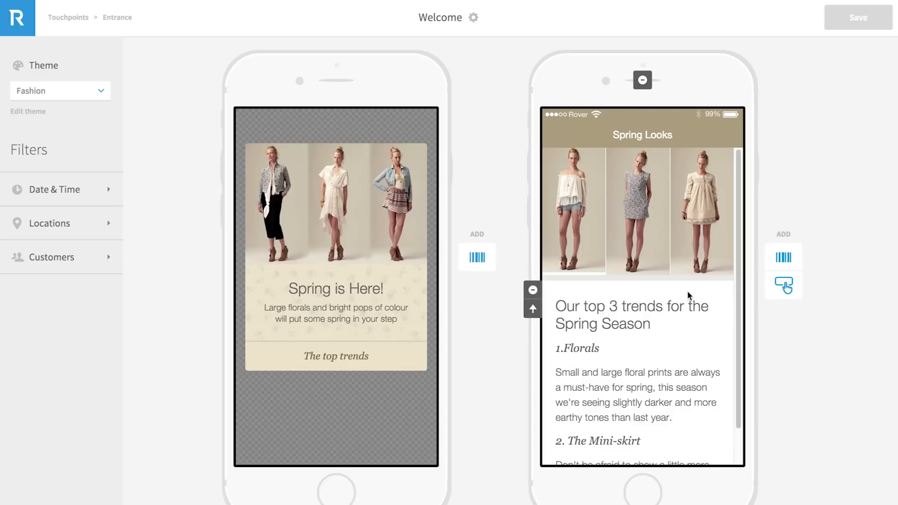
{"action": "mouse_move", "coordinate": [676, 294]}
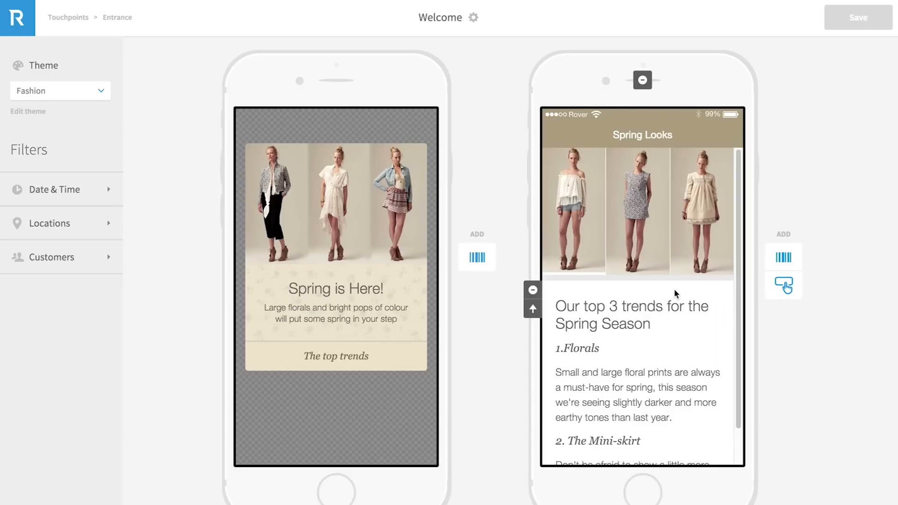
{"action": "mouse_move", "coordinate": [490, 294]}
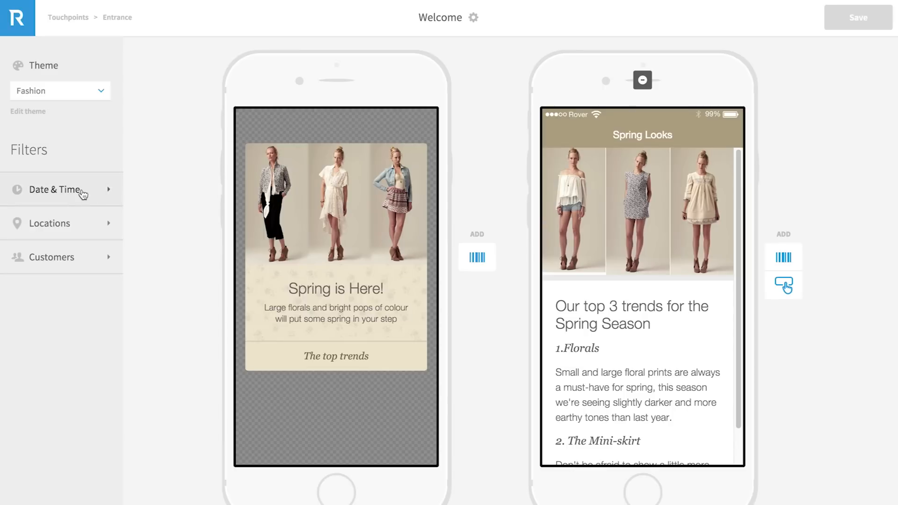
{"action": "left_click", "coordinate": [57, 190]}
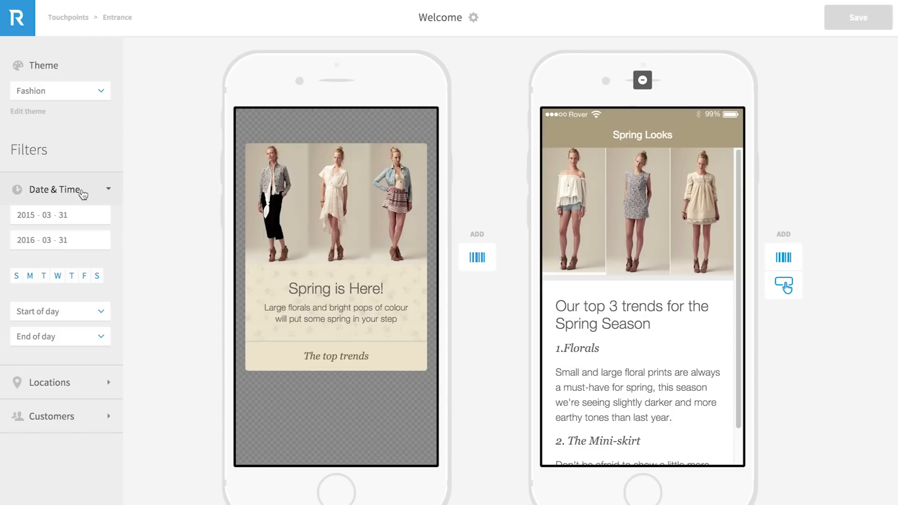
{"action": "mouse_move", "coordinate": [61, 337]}
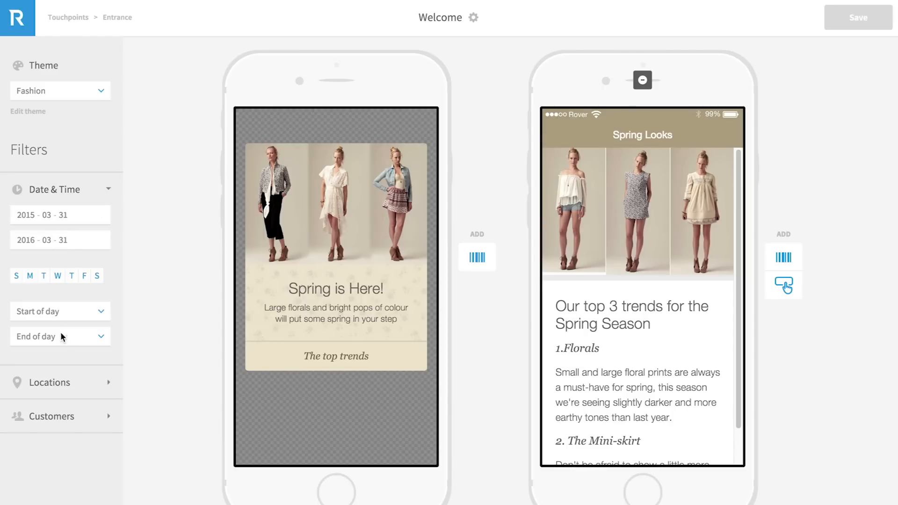
{"action": "left_click", "coordinate": [60, 383]}
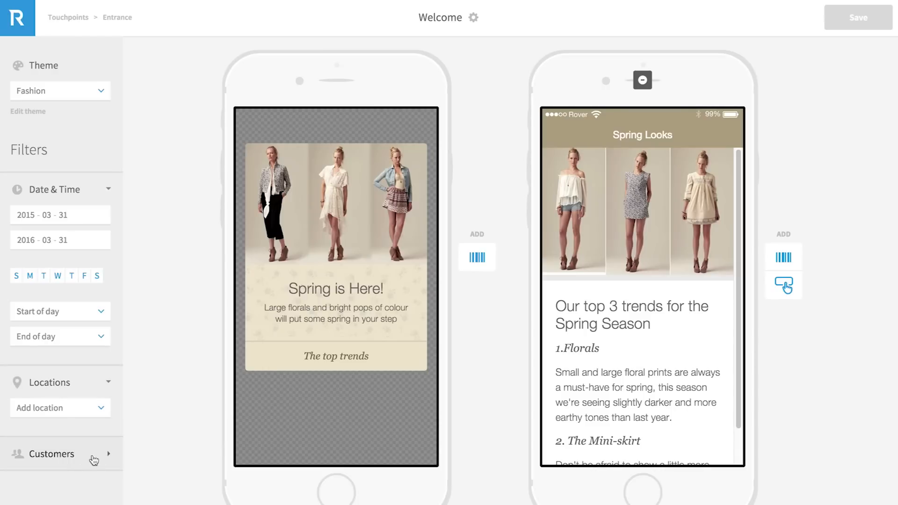
{"action": "mouse_move", "coordinate": [90, 461]}
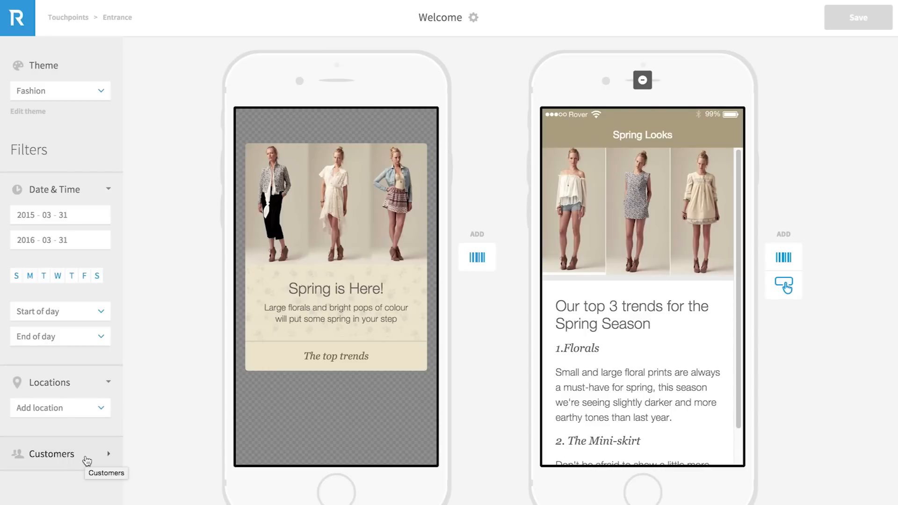
{"action": "mouse_move", "coordinate": [163, 381]}
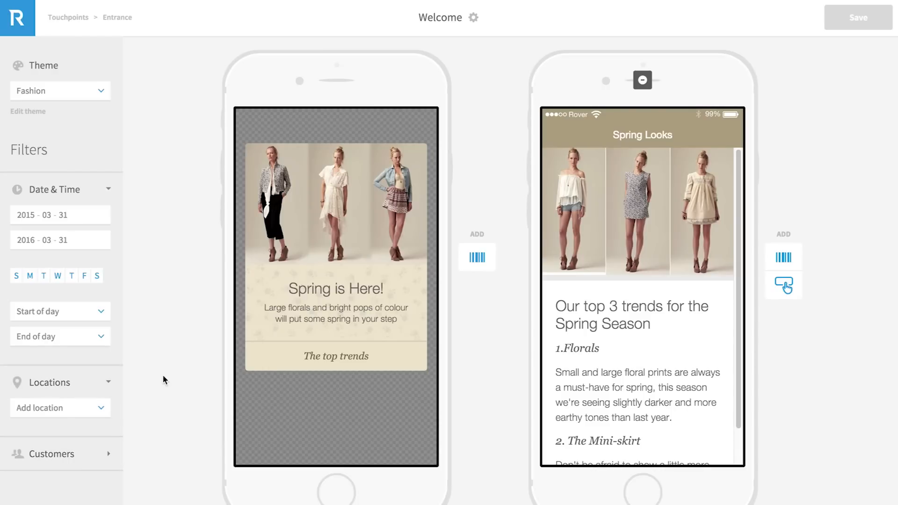
{"action": "left_click", "coordinate": [117, 17]}
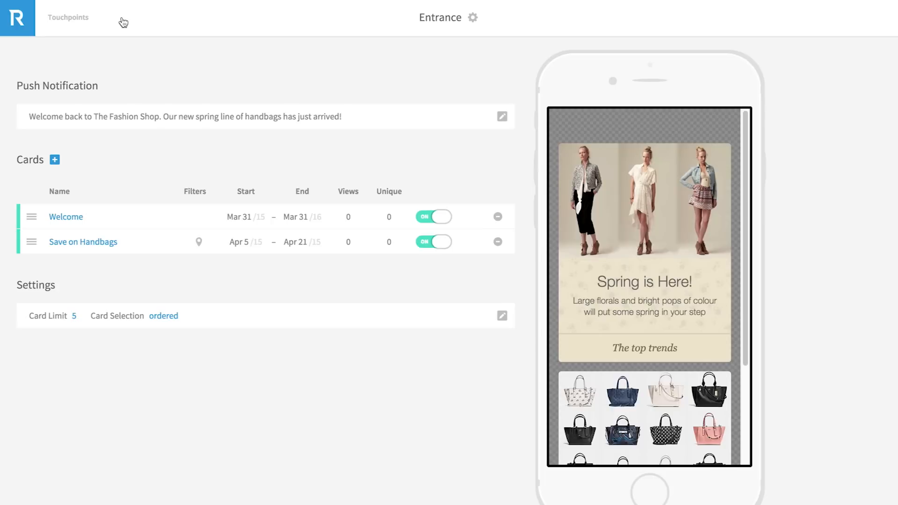
{"action": "mouse_move", "coordinate": [57, 153]}
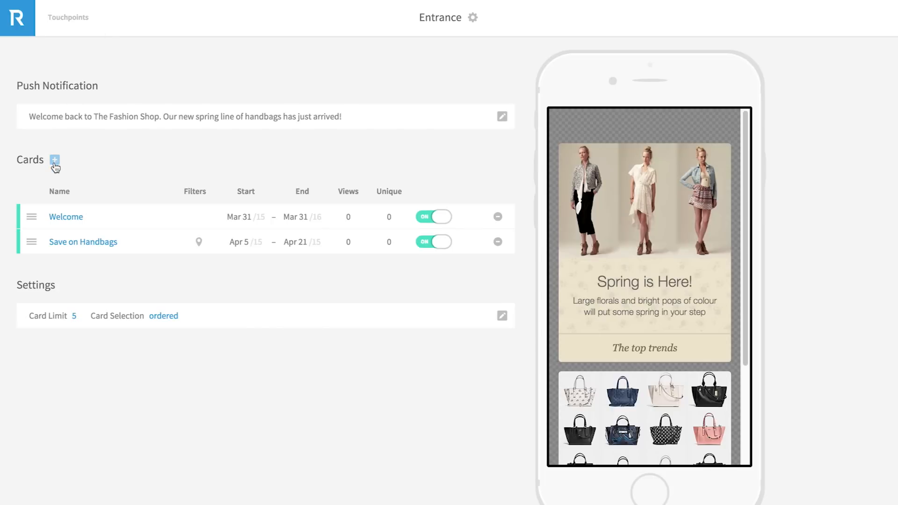
- Add and save a new card titled 'New Product line'
{"action": "left_click", "coordinate": [54, 160]}
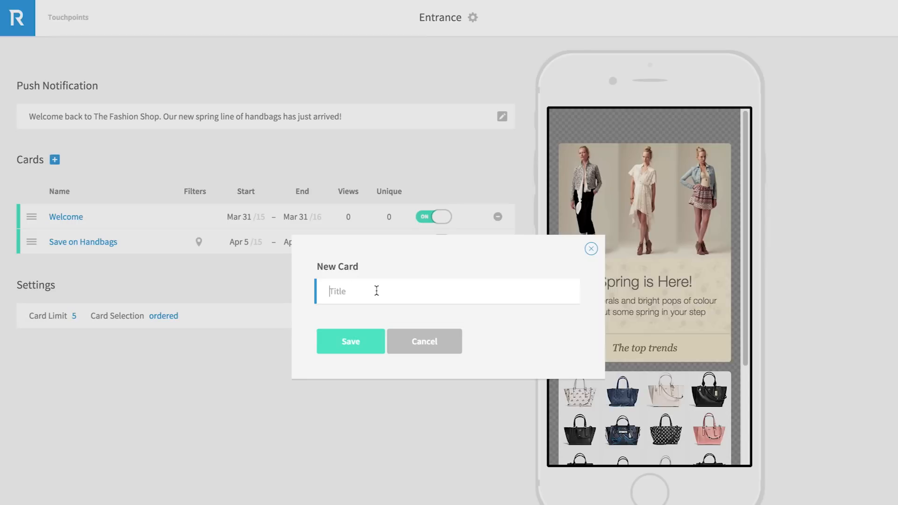
{"action": "type", "text": "New P"}
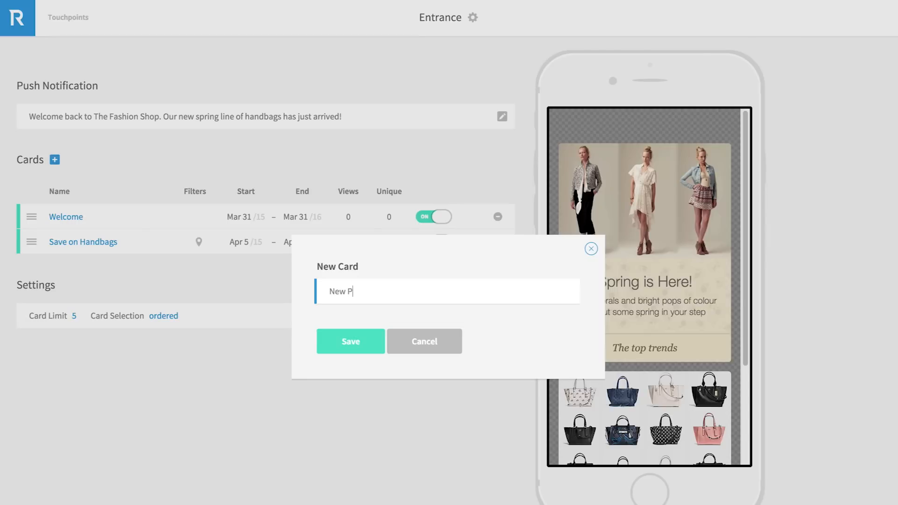
{"action": "type", "text": "roduct line"}
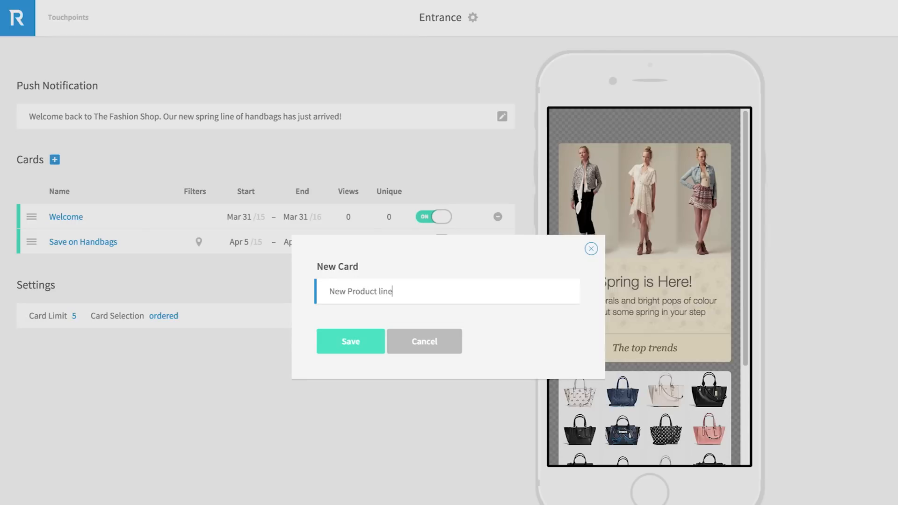
{"action": "left_click", "coordinate": [350, 341]}
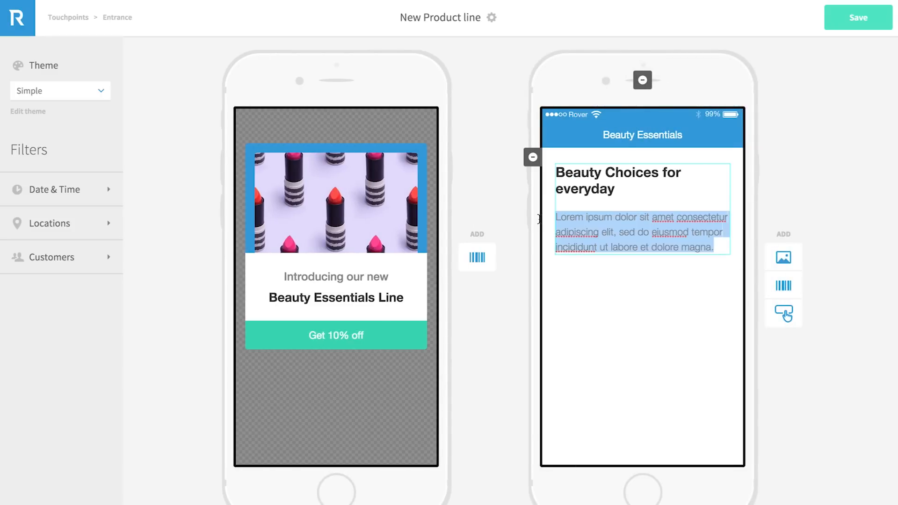
- Add the subheading 'Use the offer below to get 10% off' and an image to the screen
{"action": "type", "text": "Use the offer below to get 10% off"}
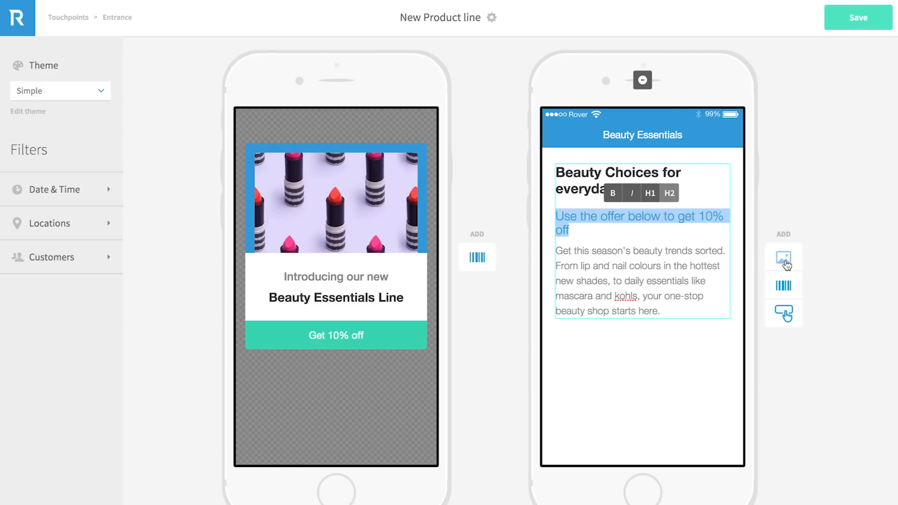
{"action": "left_click", "coordinate": [783, 258]}
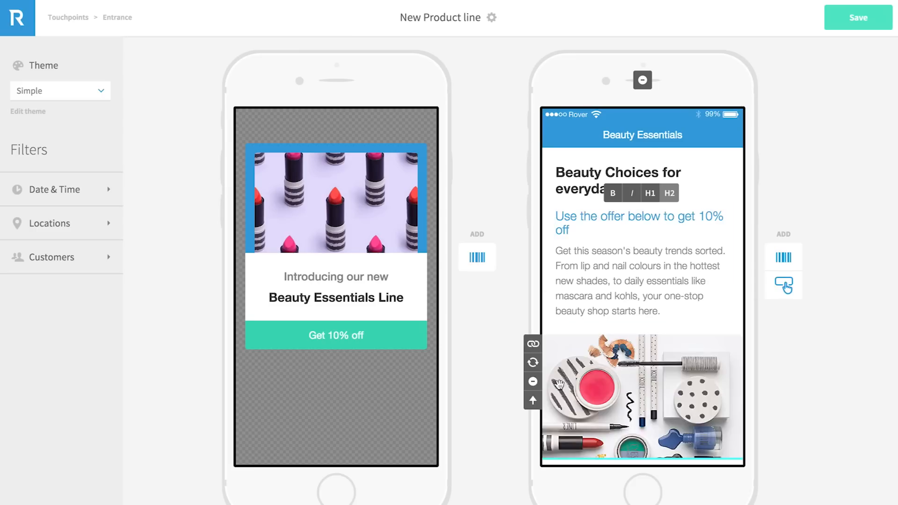
{"action": "scroll", "scroll_direction": "down", "scroll_amount": 3}
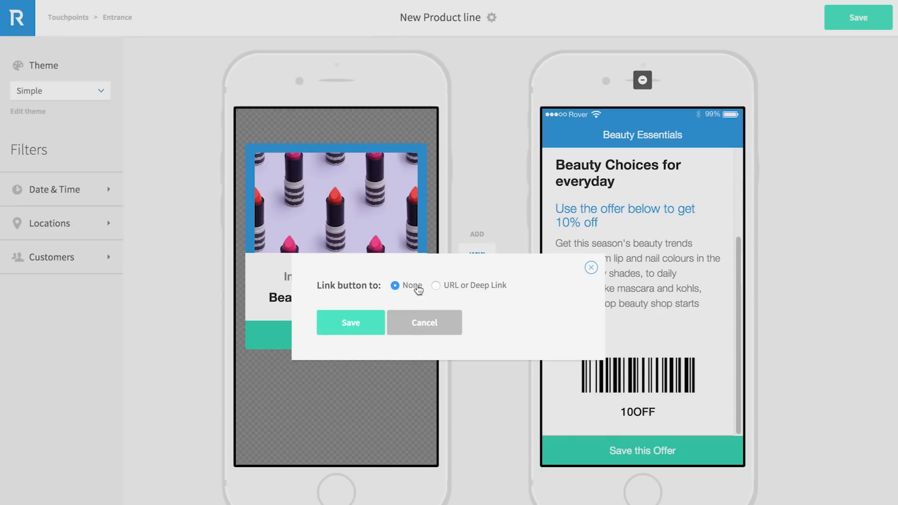
- Link the button to the deep link fashionshop://save
{"action": "left_click", "coordinate": [436, 285]}
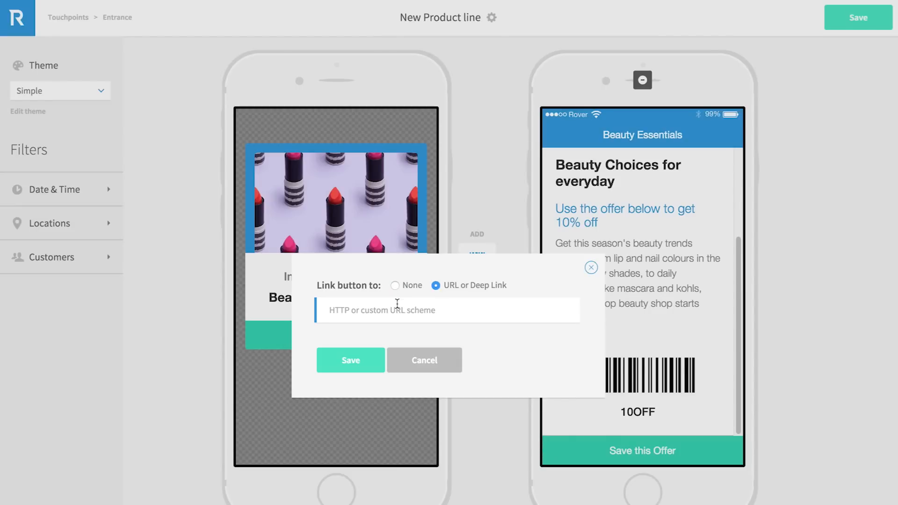
{"action": "type", "text": "fashionsho"}
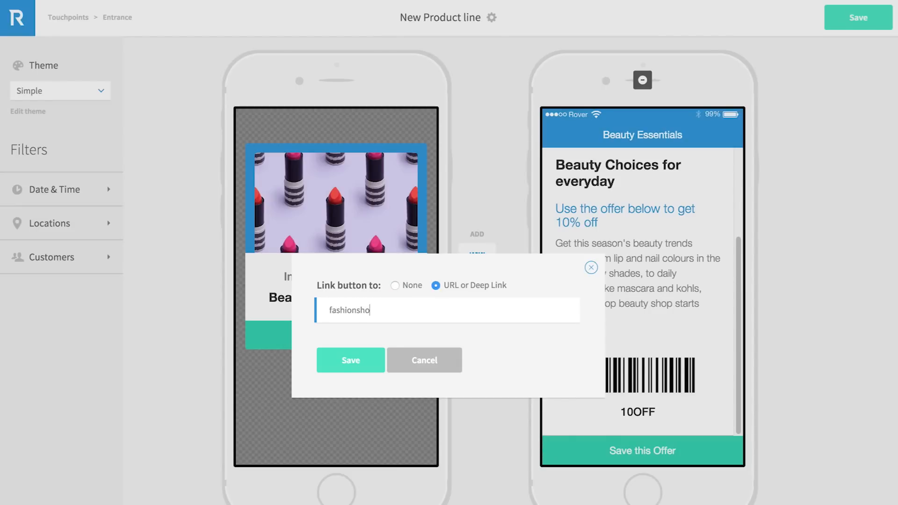
{"action": "type", "text": "p://save"}
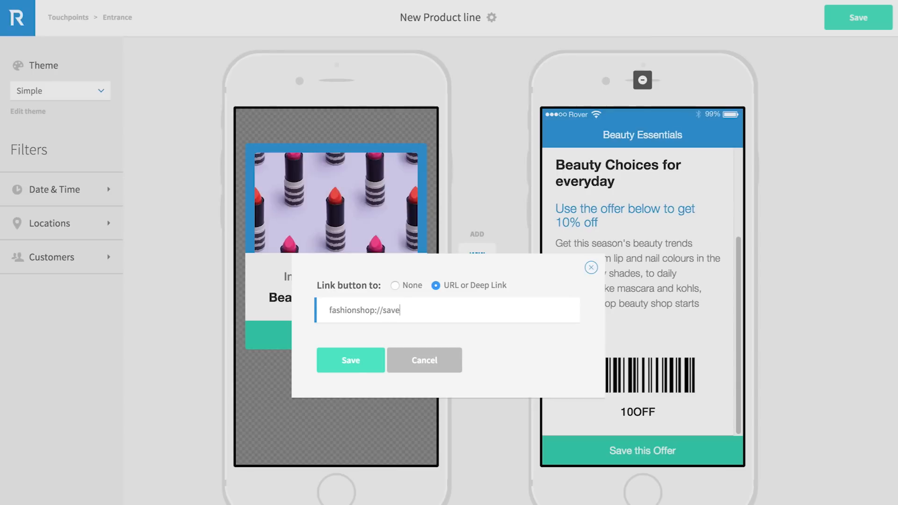
{"action": "left_click", "coordinate": [351, 360]}
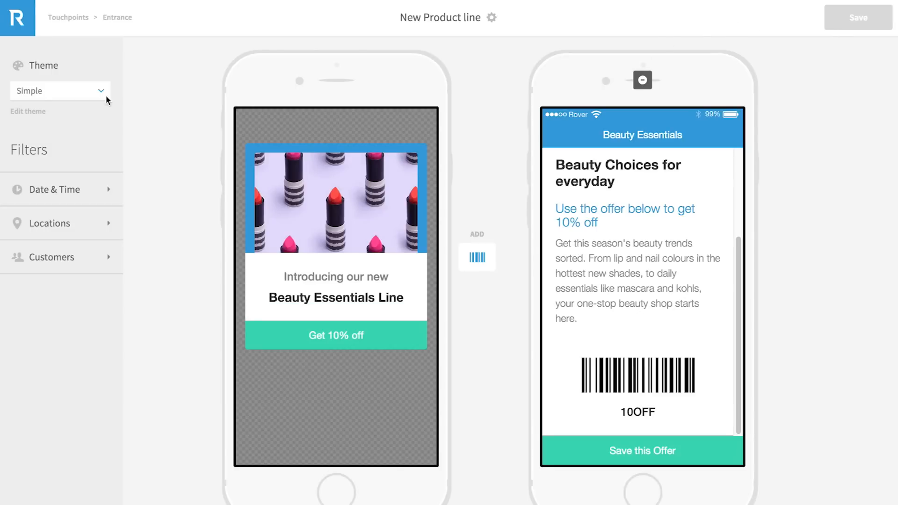
{"action": "mouse_move", "coordinate": [51, 67]}
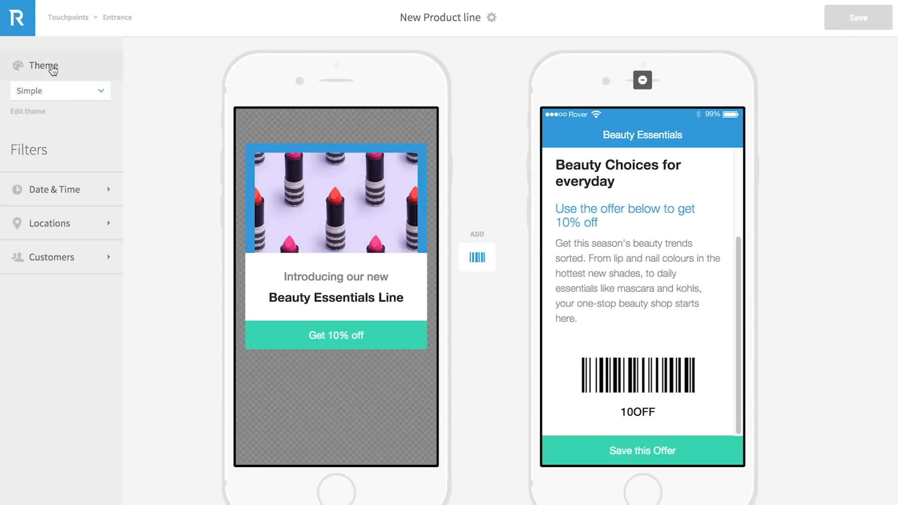
{"action": "mouse_move", "coordinate": [99, 92]}
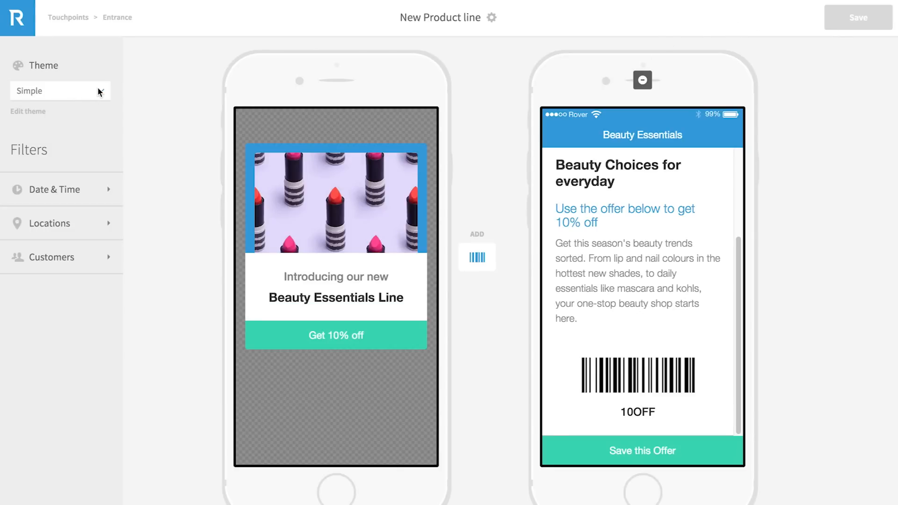
- Apply the Fashion theme to the cards and open it in the theme editor
{"action": "left_click", "coordinate": [60, 90]}
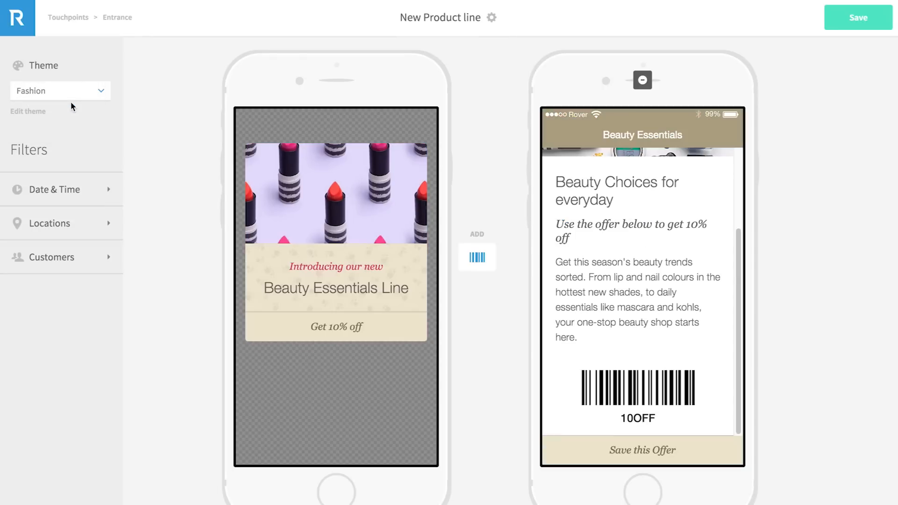
{"action": "left_click", "coordinate": [335, 191]}
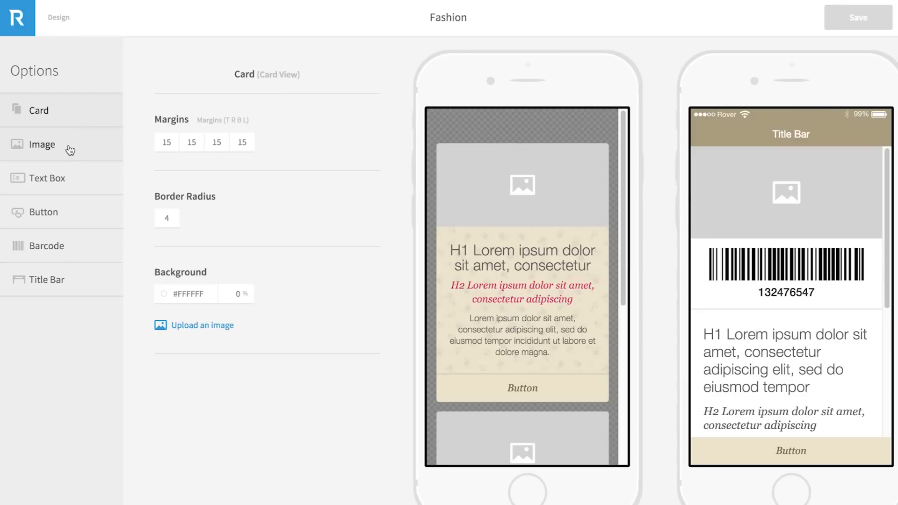
- Review the Fashion theme's Image and Text Box styles, ending on full-screen text settings
{"action": "left_click", "coordinate": [43, 145]}
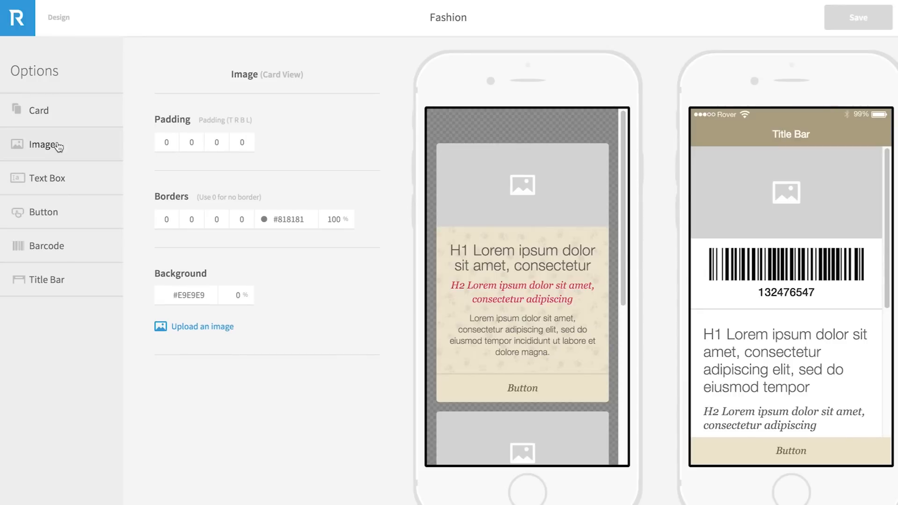
{"action": "left_click", "coordinate": [47, 178]}
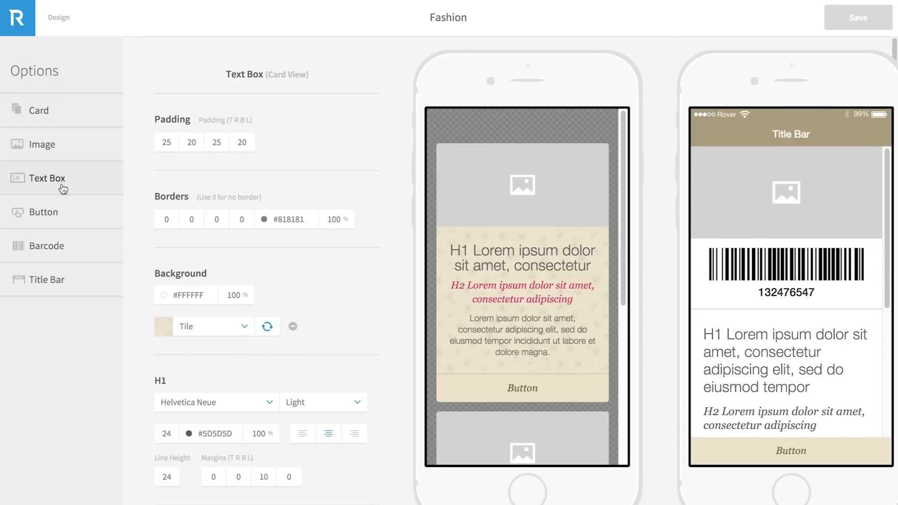
{"action": "scroll", "scroll_direction": "down", "scroll_amount": 3}
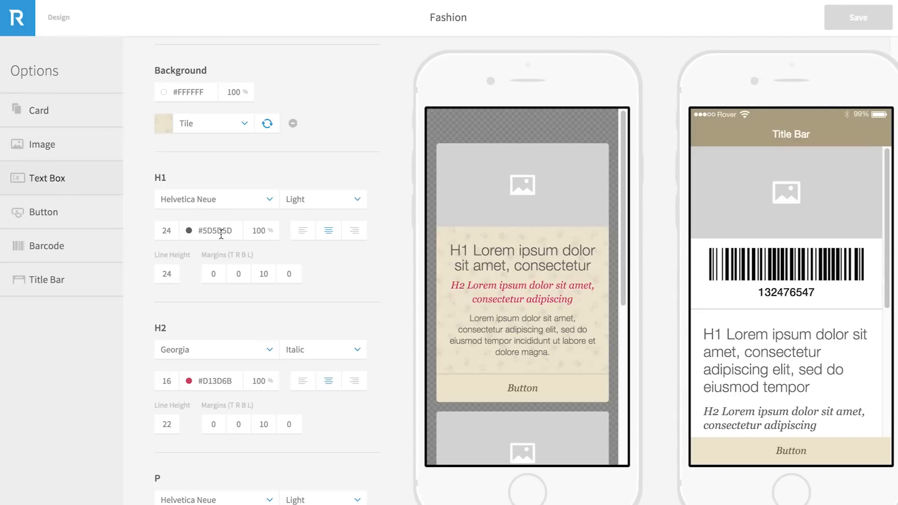
{"action": "left_click", "coordinate": [47, 179]}
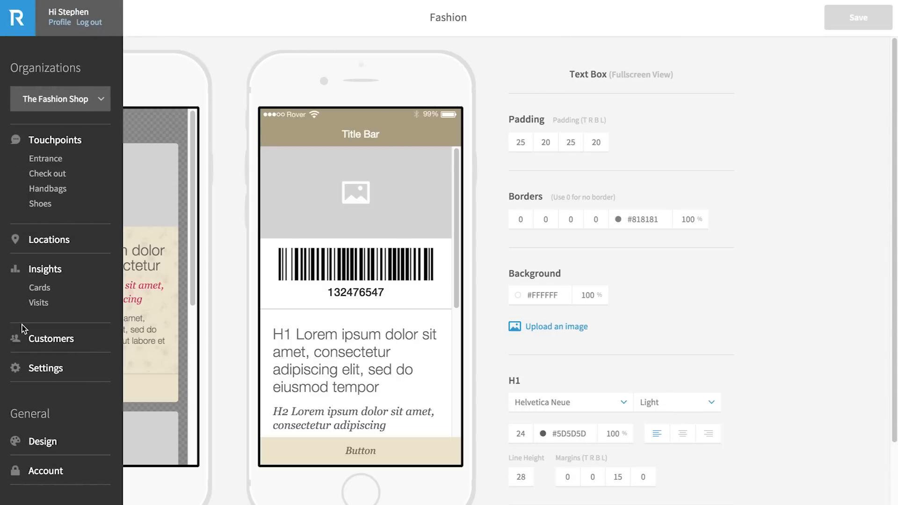
{"action": "mouse_move", "coordinate": [44, 269]}
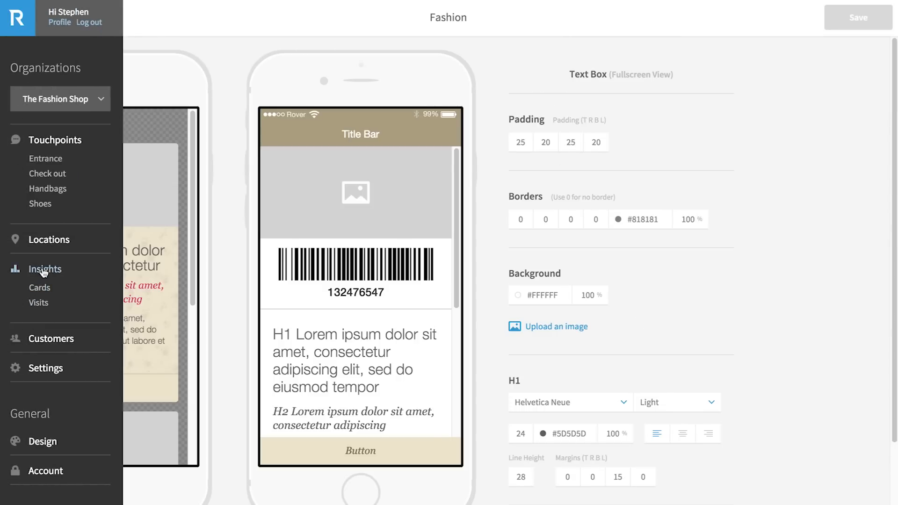
{"action": "mouse_move", "coordinate": [39, 288]}
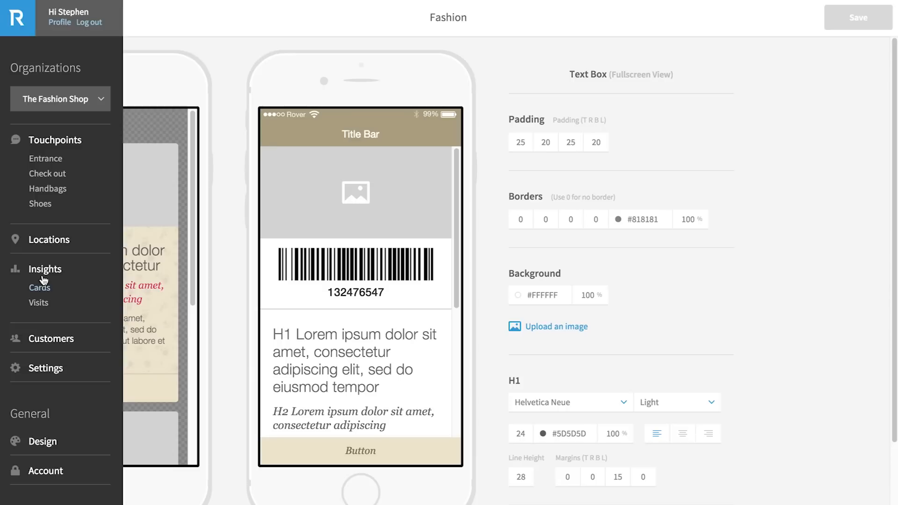
{"action": "mouse_move", "coordinate": [44, 291]}
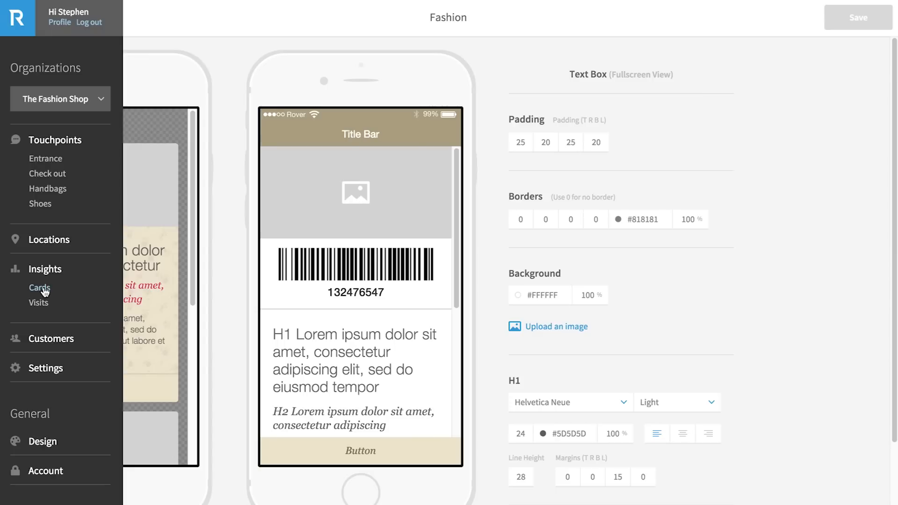
- Show Cards insights: 8,432 delivered, 5,031 viewed, 785 opened this week
{"action": "left_click", "coordinate": [38, 288]}
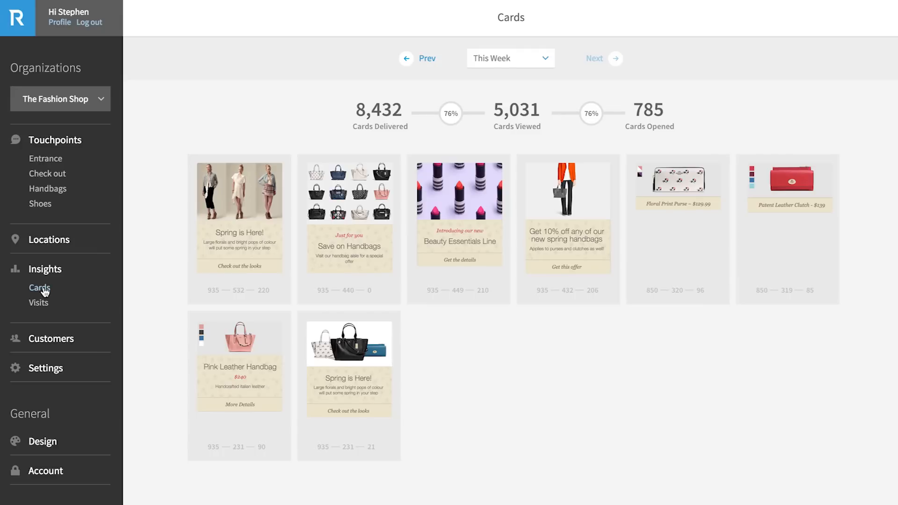
- View the Visits insights chart, then list the five store locations
{"action": "left_click", "coordinate": [38, 303]}
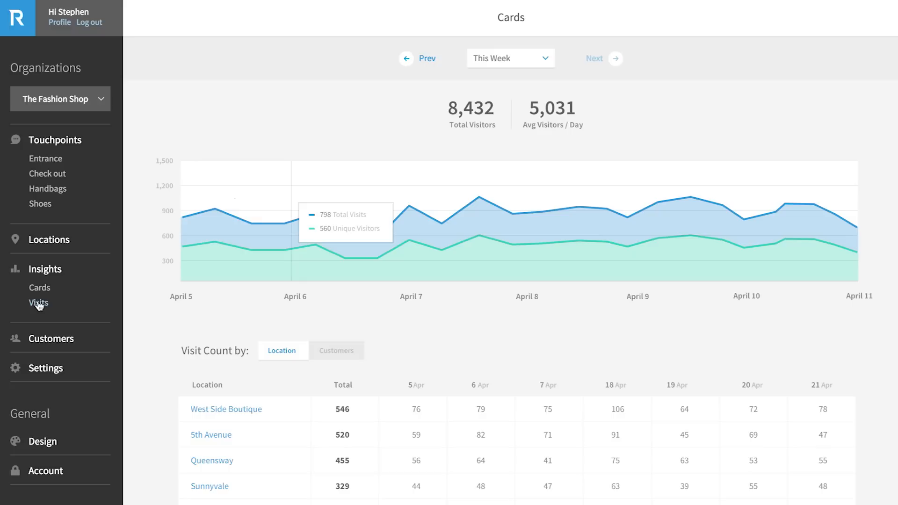
{"action": "left_click", "coordinate": [38, 303]}
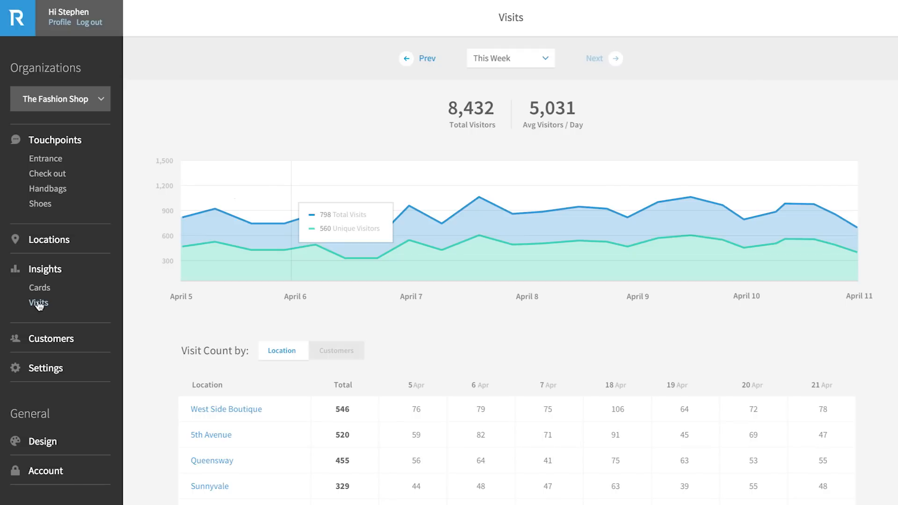
{"action": "mouse_move", "coordinate": [49, 239]}
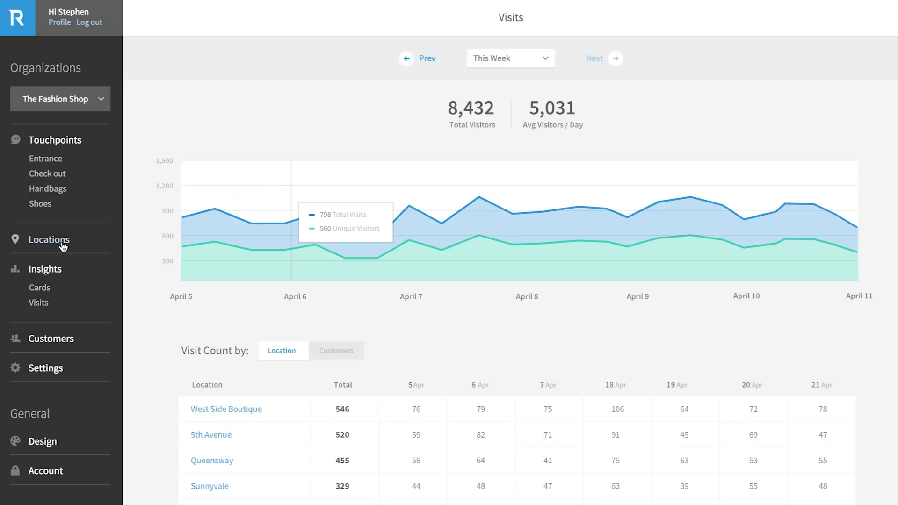
{"action": "left_click", "coordinate": [49, 240]}
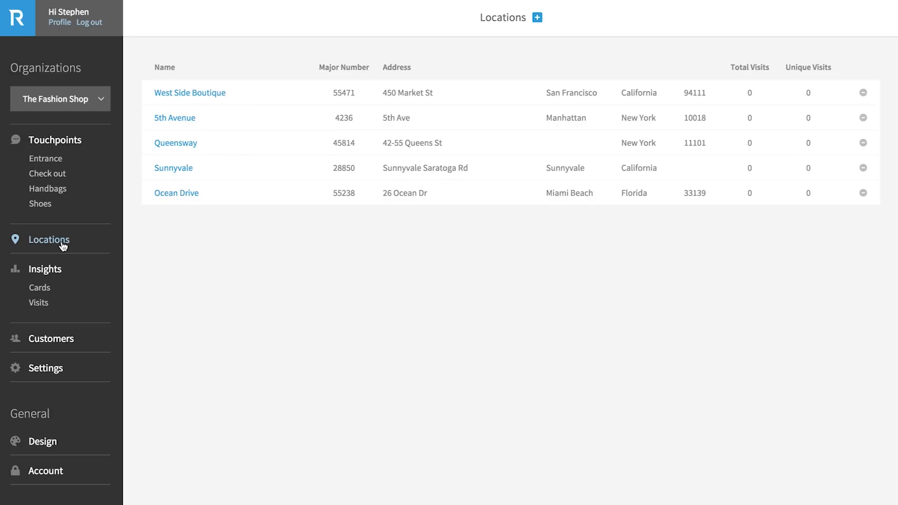
{"action": "mouse_move", "coordinate": [217, 103]}
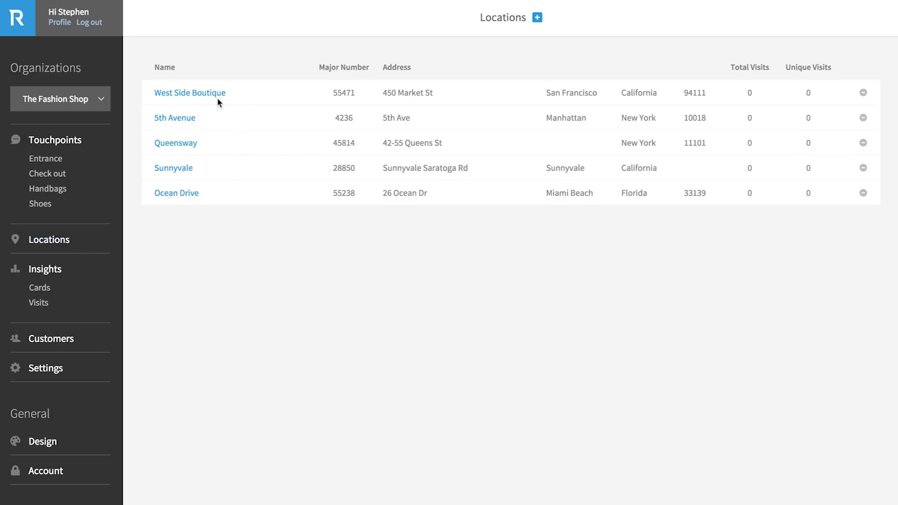
{"action": "left_click", "coordinate": [190, 93]}
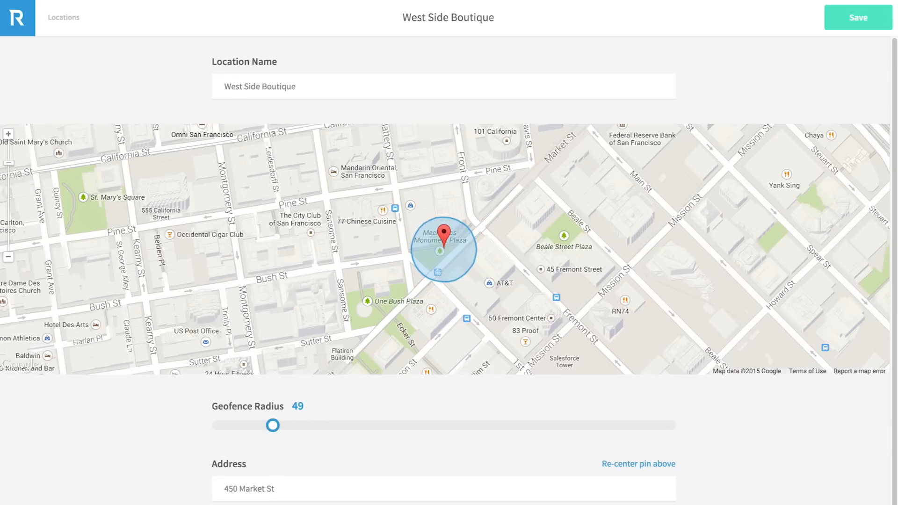
{"action": "left_click", "coordinate": [858, 17]}
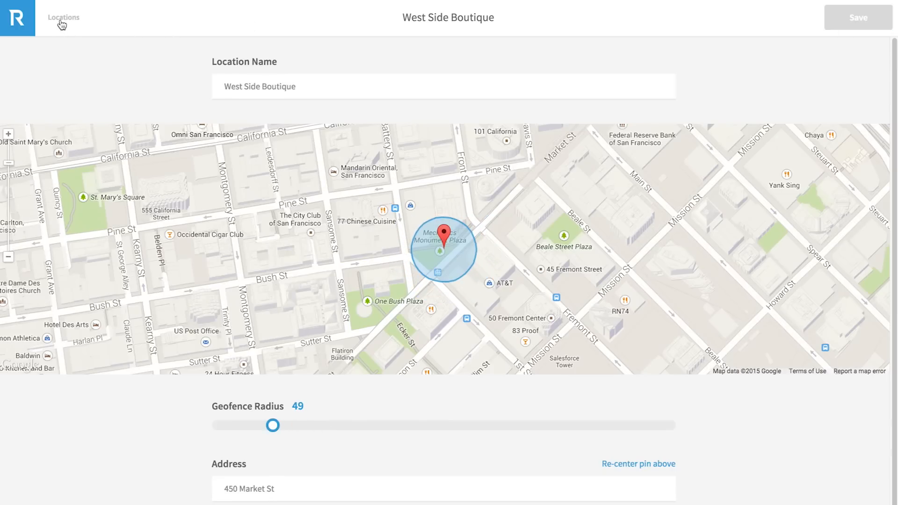
{"action": "left_click", "coordinate": [64, 17]}
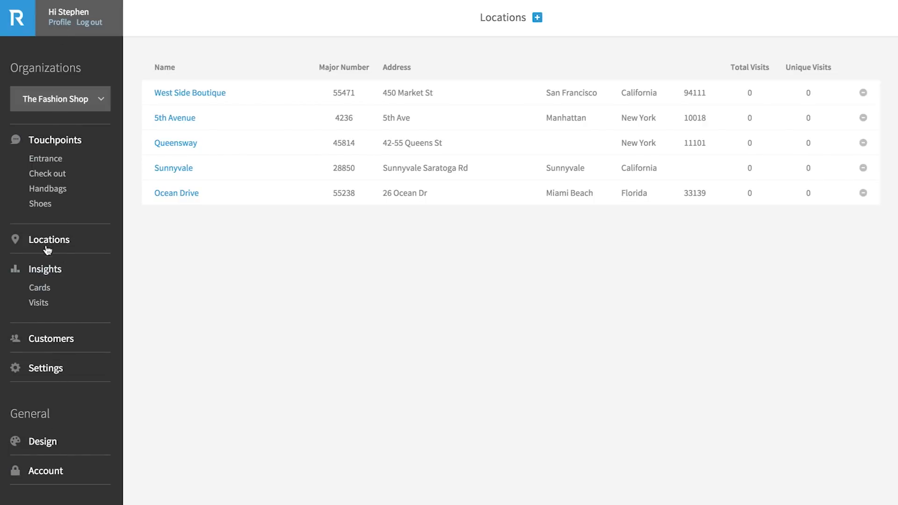
{"action": "mouse_move", "coordinate": [46, 102]}
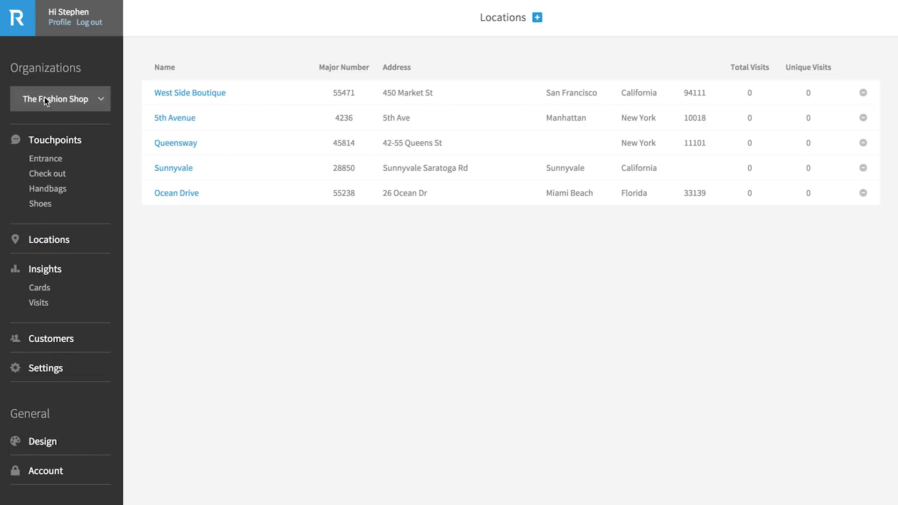
{"action": "mouse_move", "coordinate": [48, 159]}
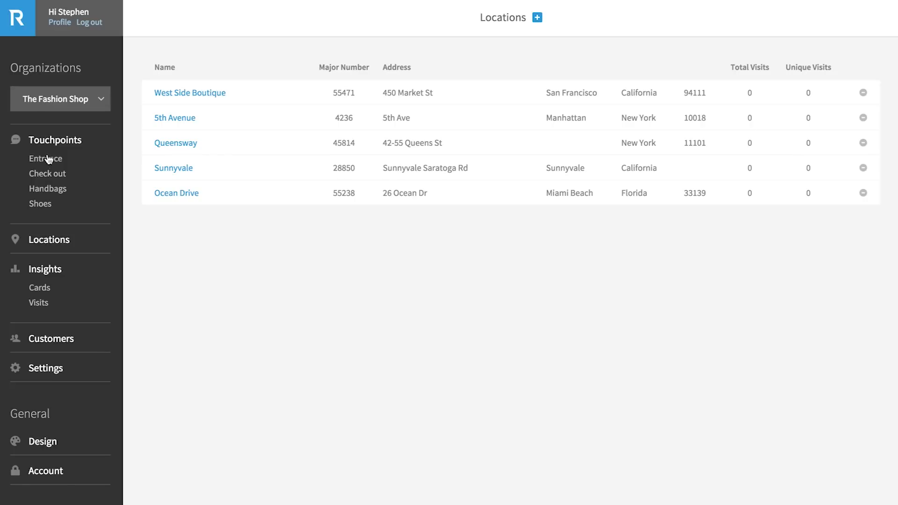
- Return to the Touchpoints list showing Entrance, Check out, Handbags and Shoes
{"action": "left_click", "coordinate": [55, 140]}
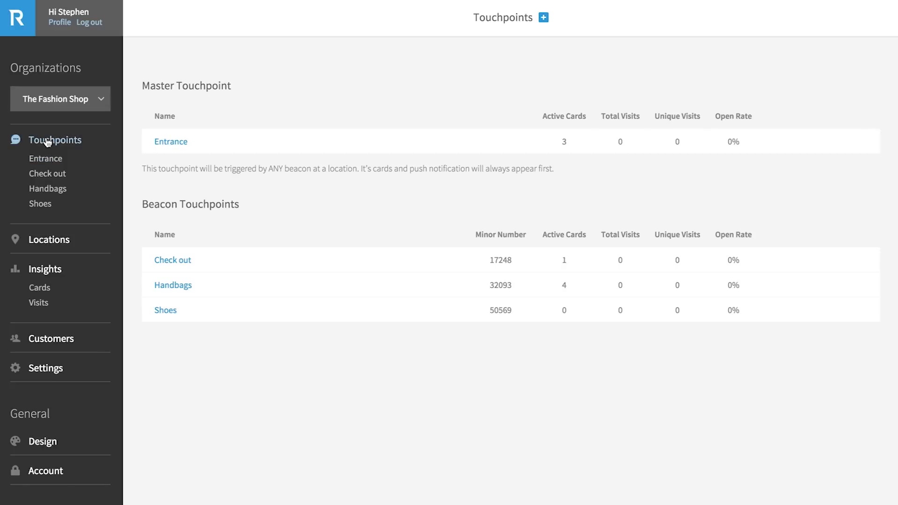